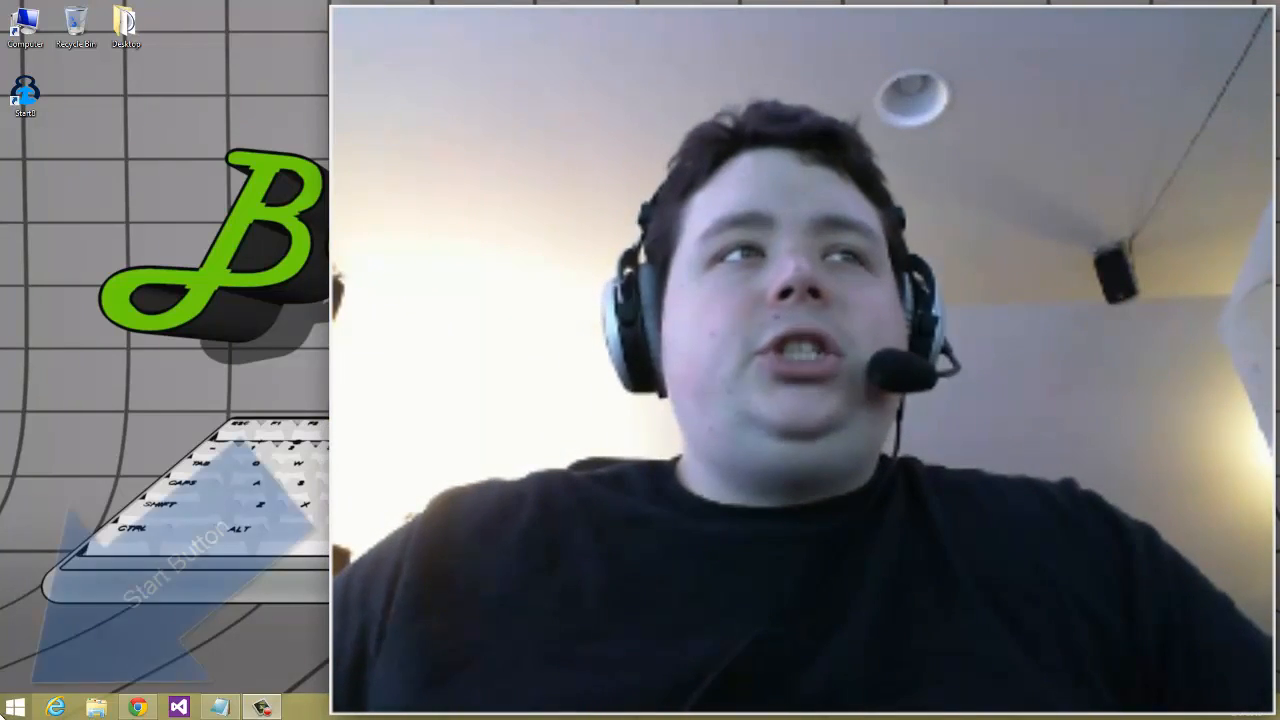
Open the Start8 download page comparing Start8 at $4.99 with Object Desktop at $49.99
click(15, 708)
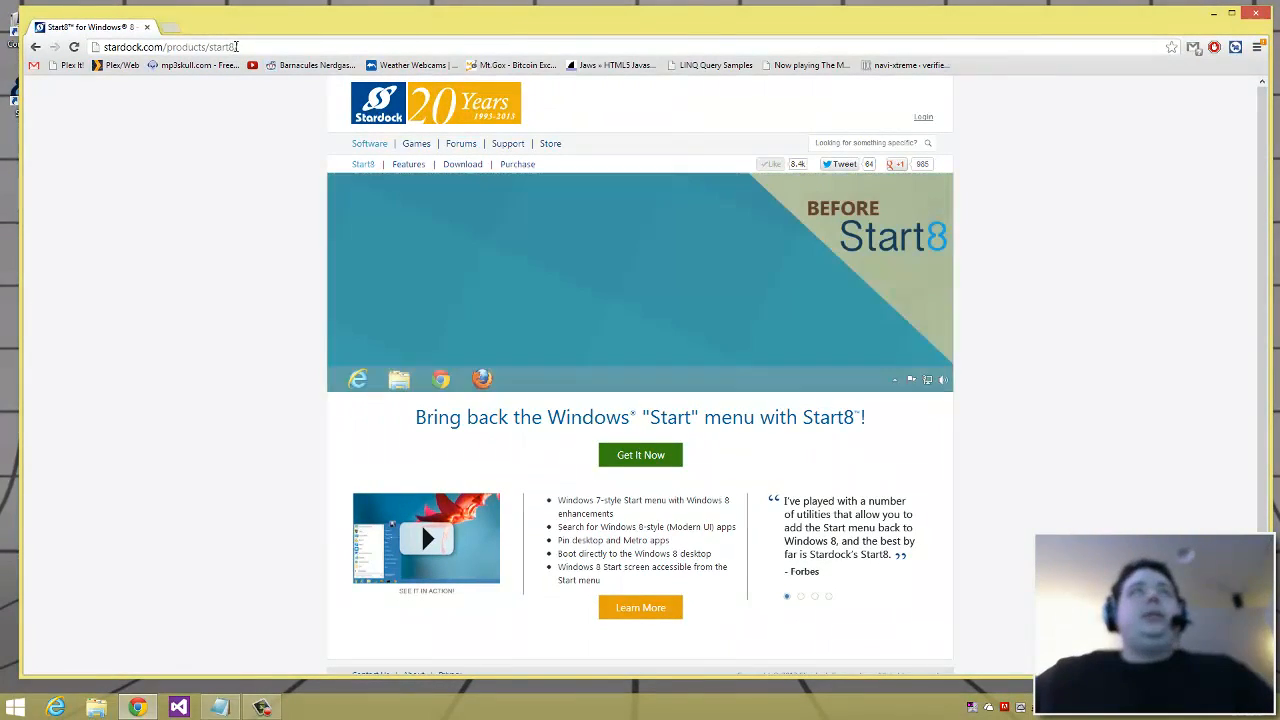
scroll(down, 3)
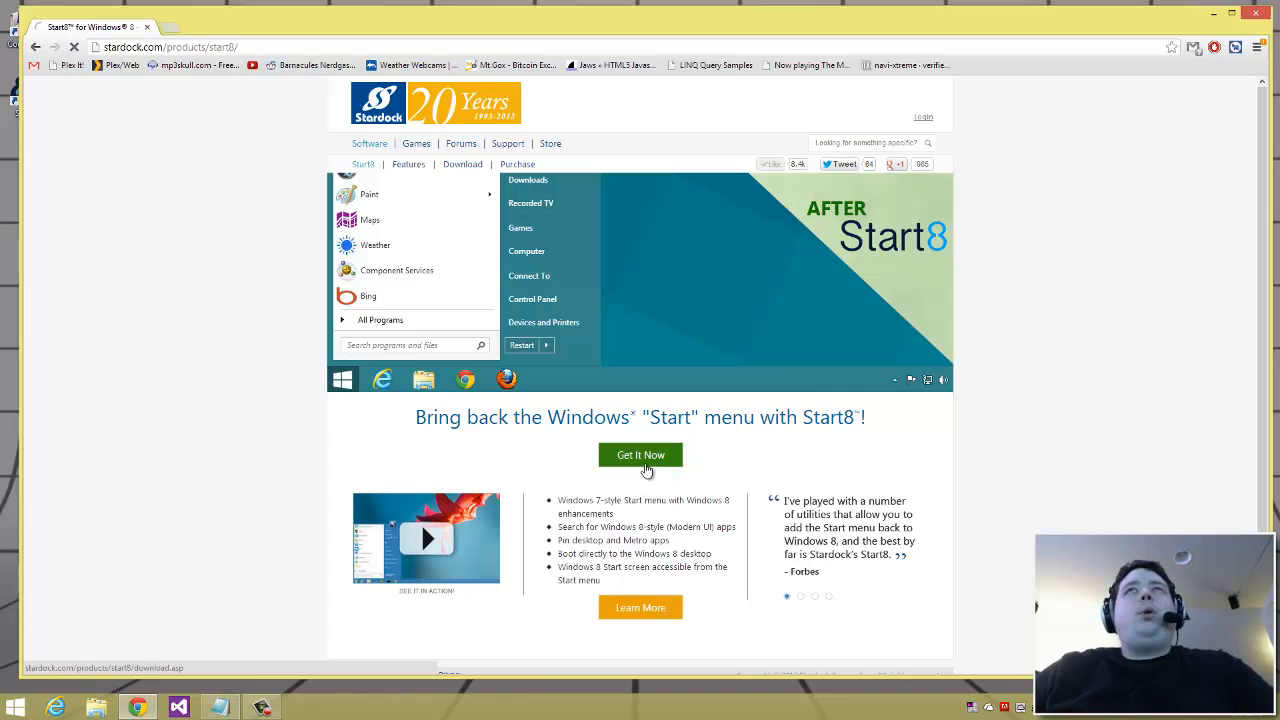
click(640, 454)
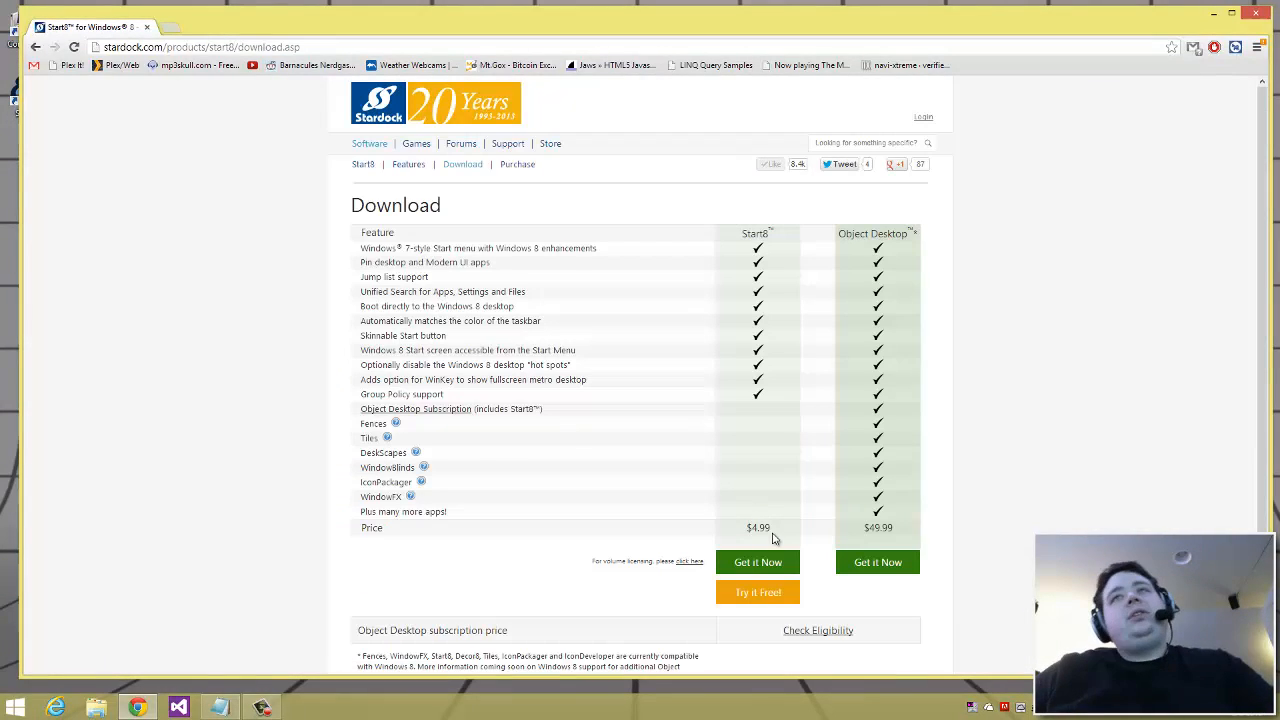
double_click(758, 527)
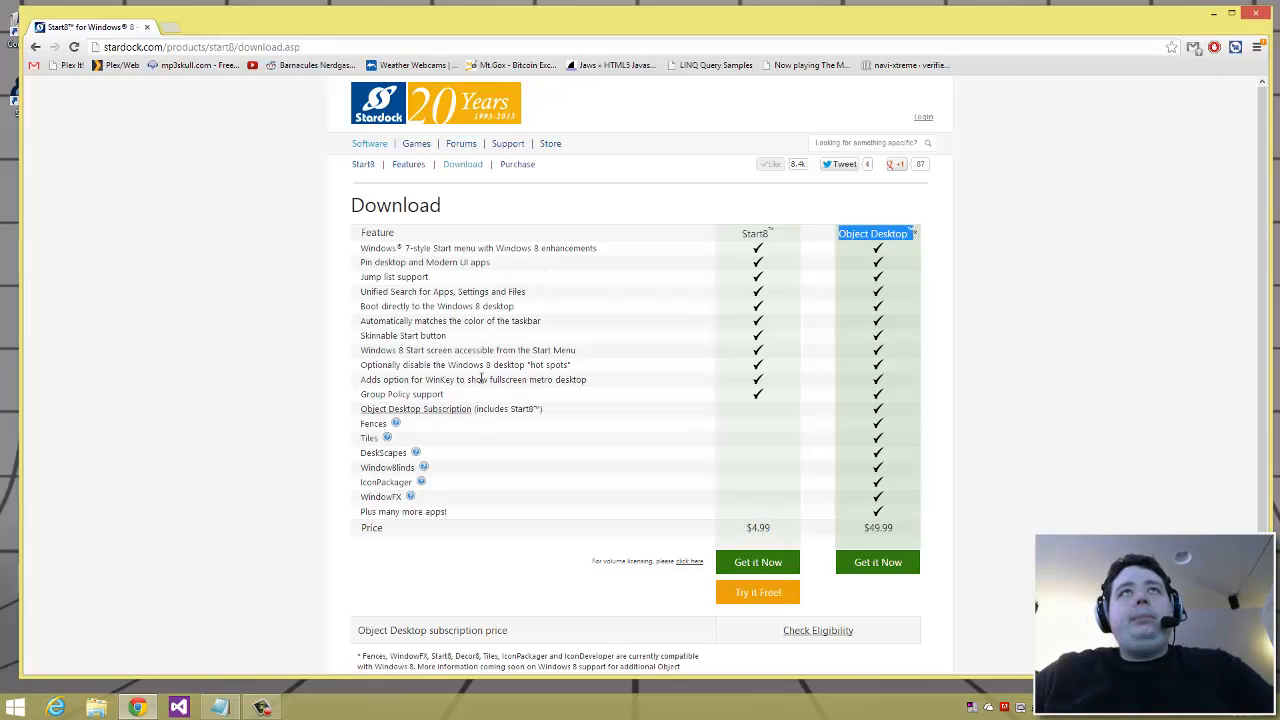
mouse_move(435, 427)
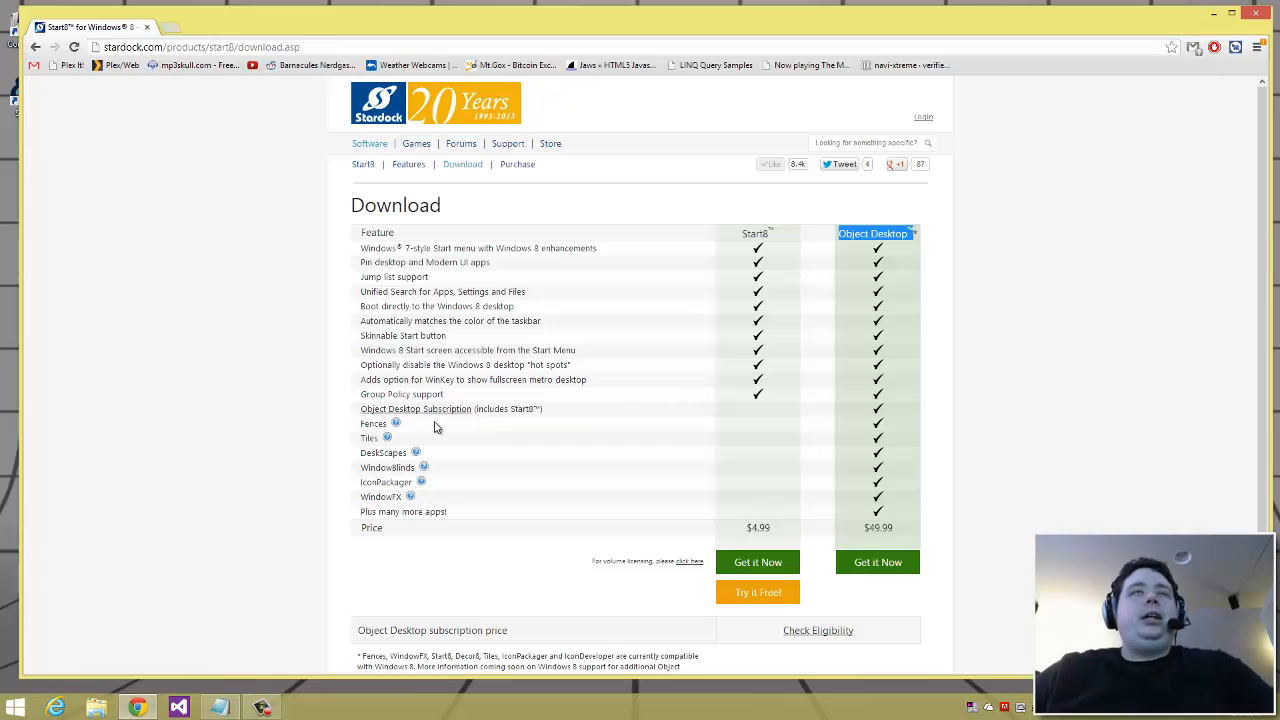
mouse_move(398, 434)
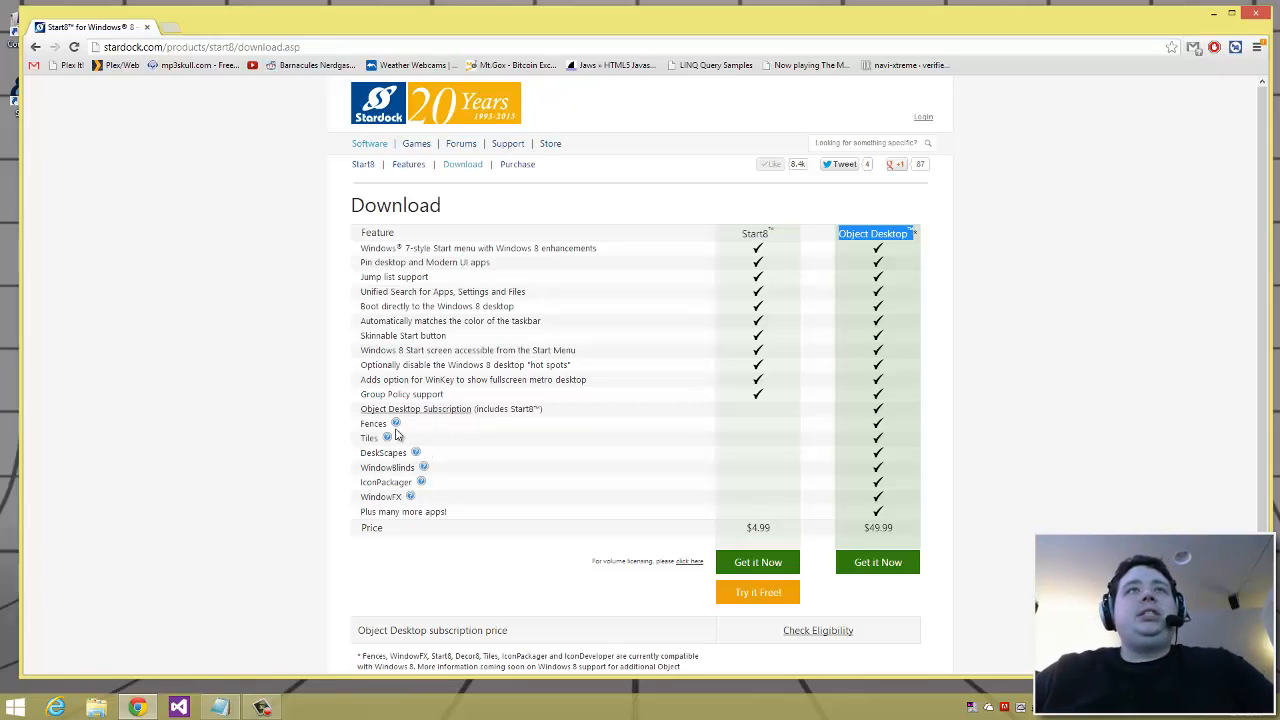
mouse_move(407, 462)
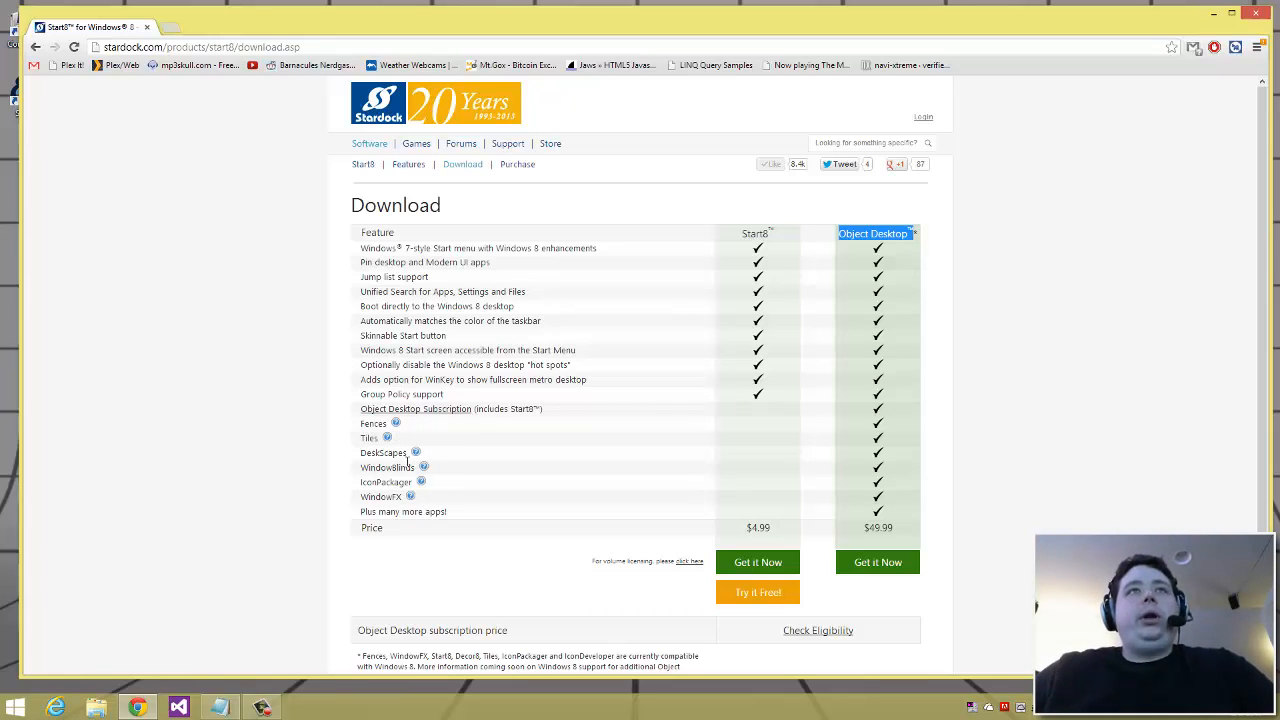
mouse_move(800, 362)
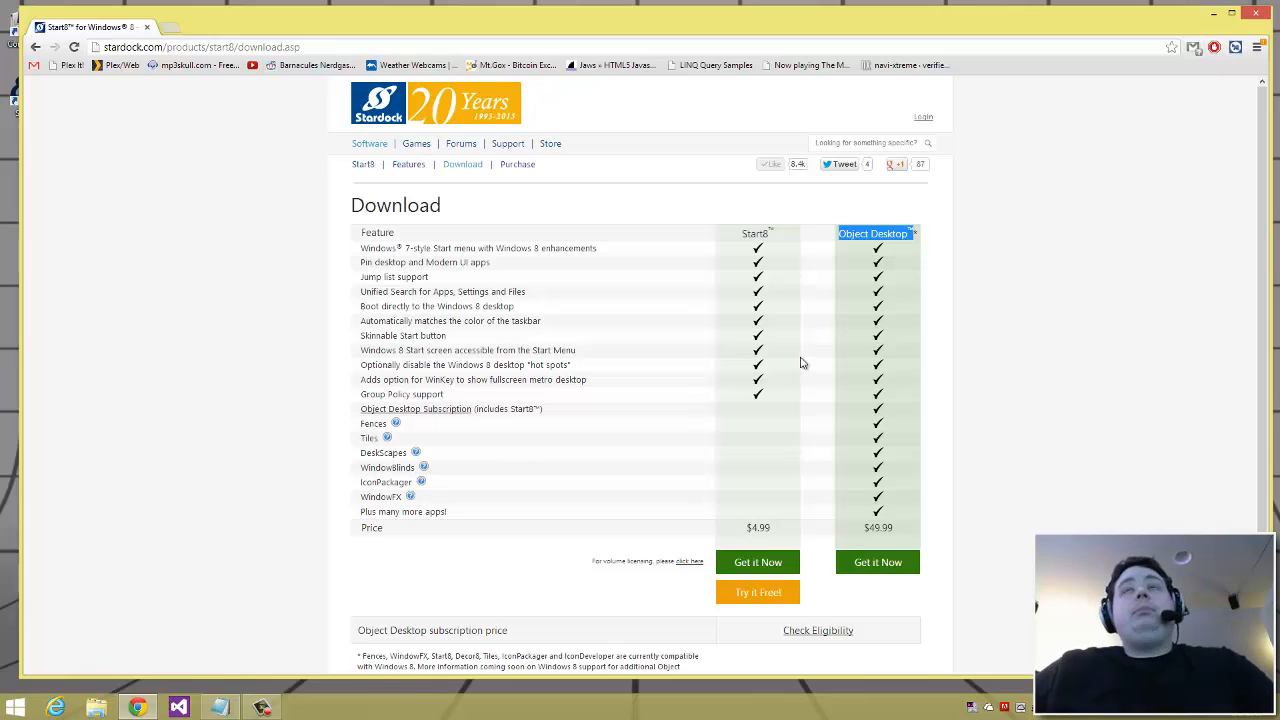
mouse_move(705, 108)
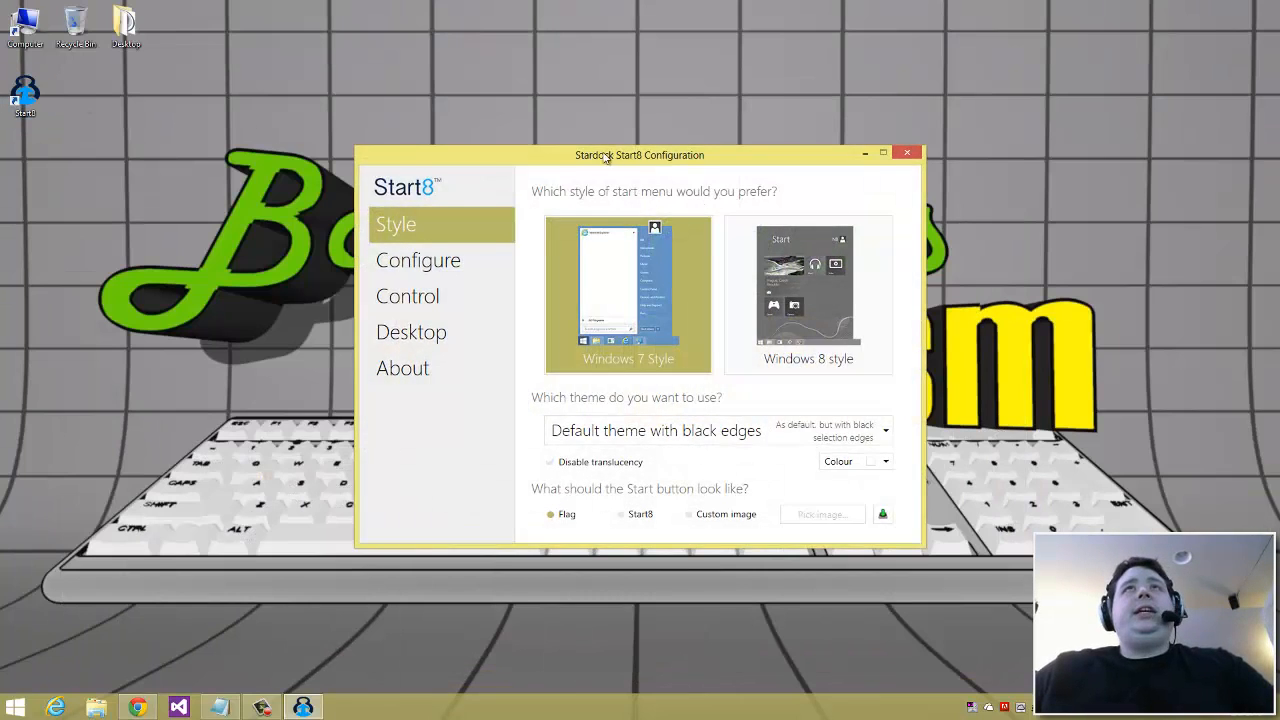
Move the Start8 window left, pick the flag Start button, and show the theme colour options
drag(639, 155, 416, 146)
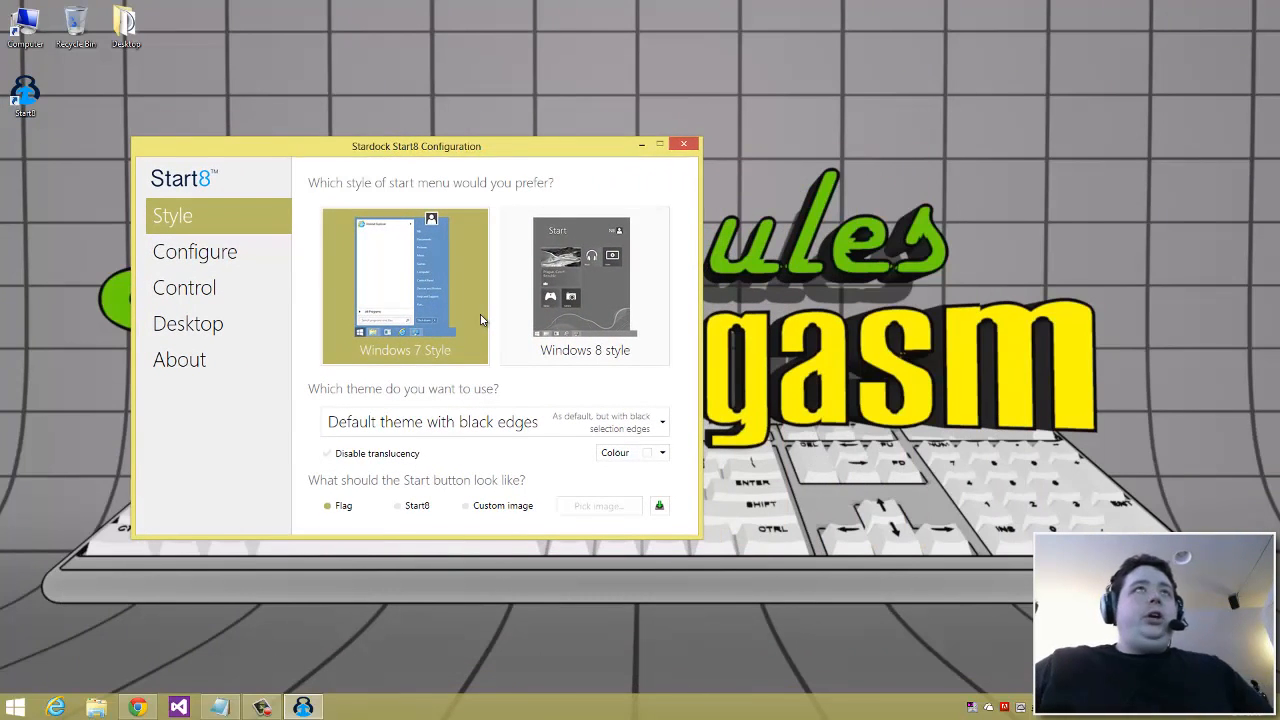
mouse_move(480, 440)
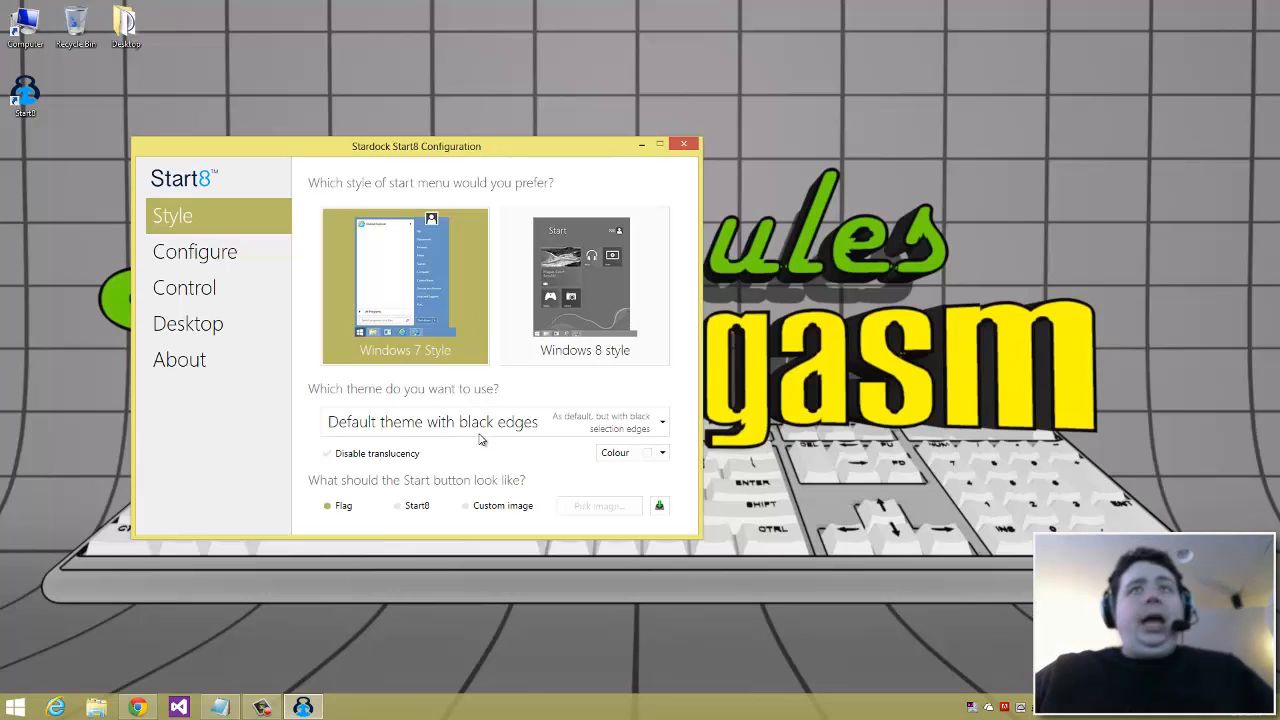
mouse_move(425, 494)
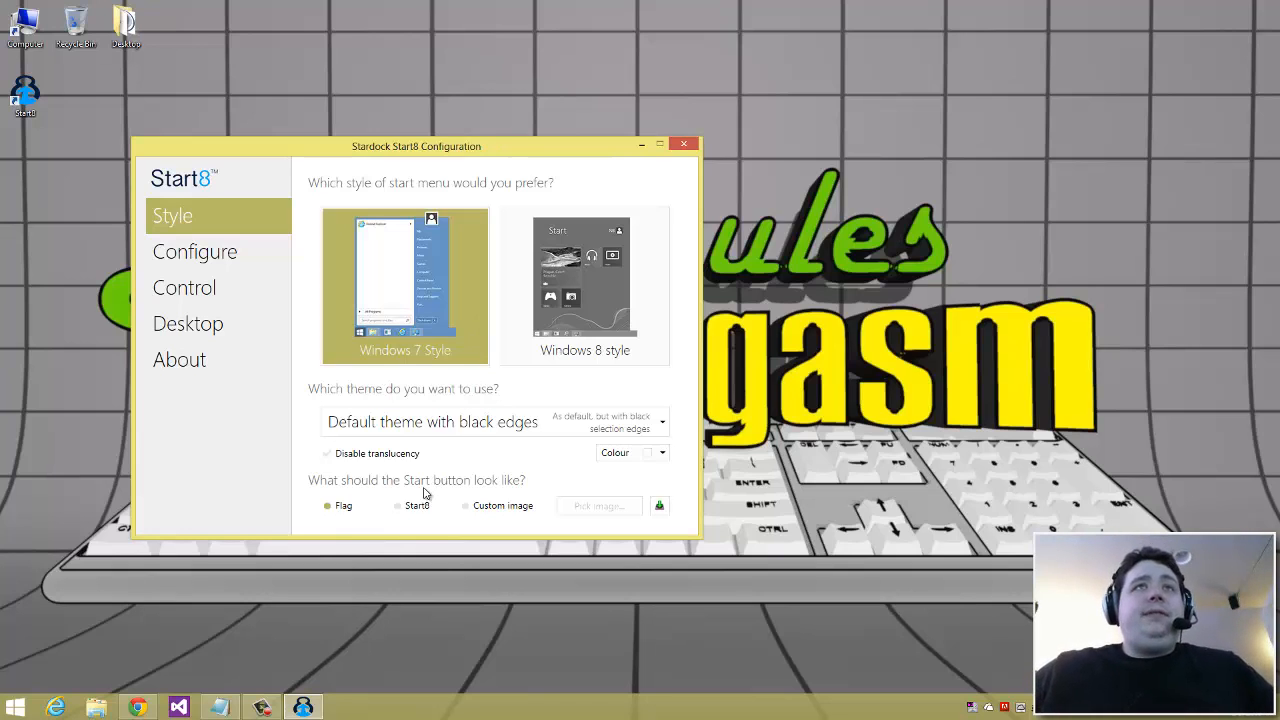
click(464, 505)
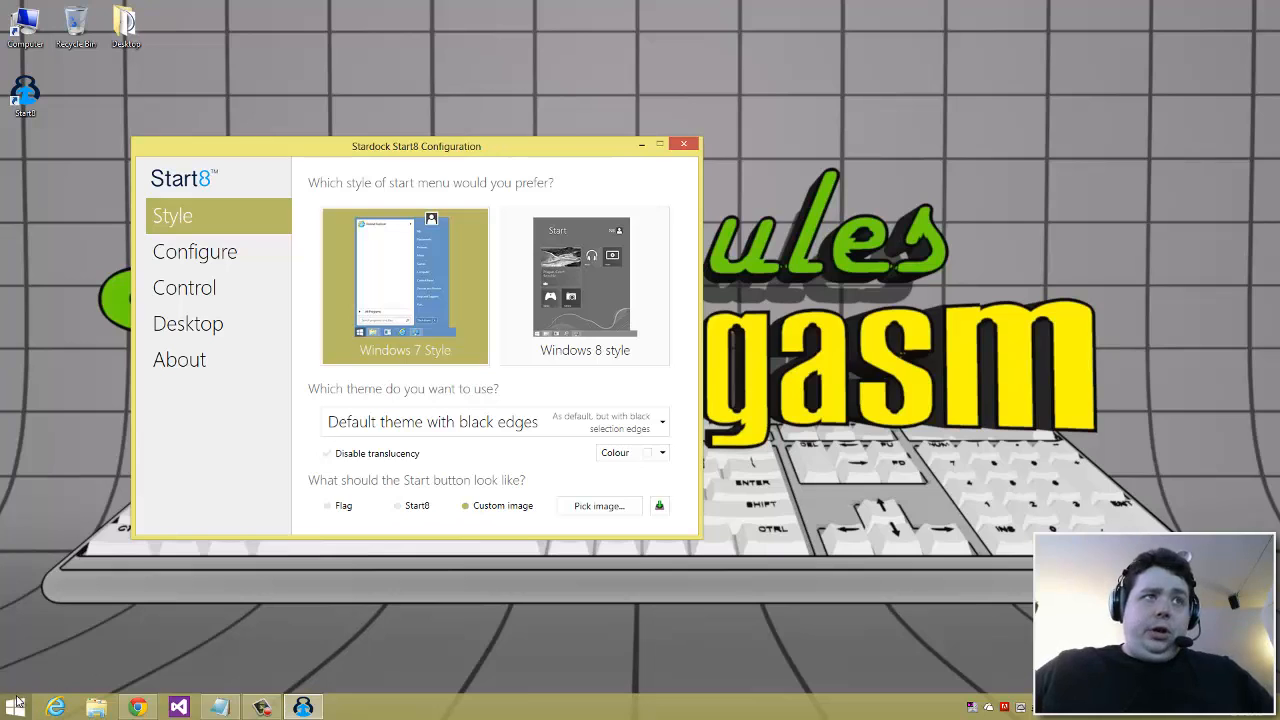
click(328, 505)
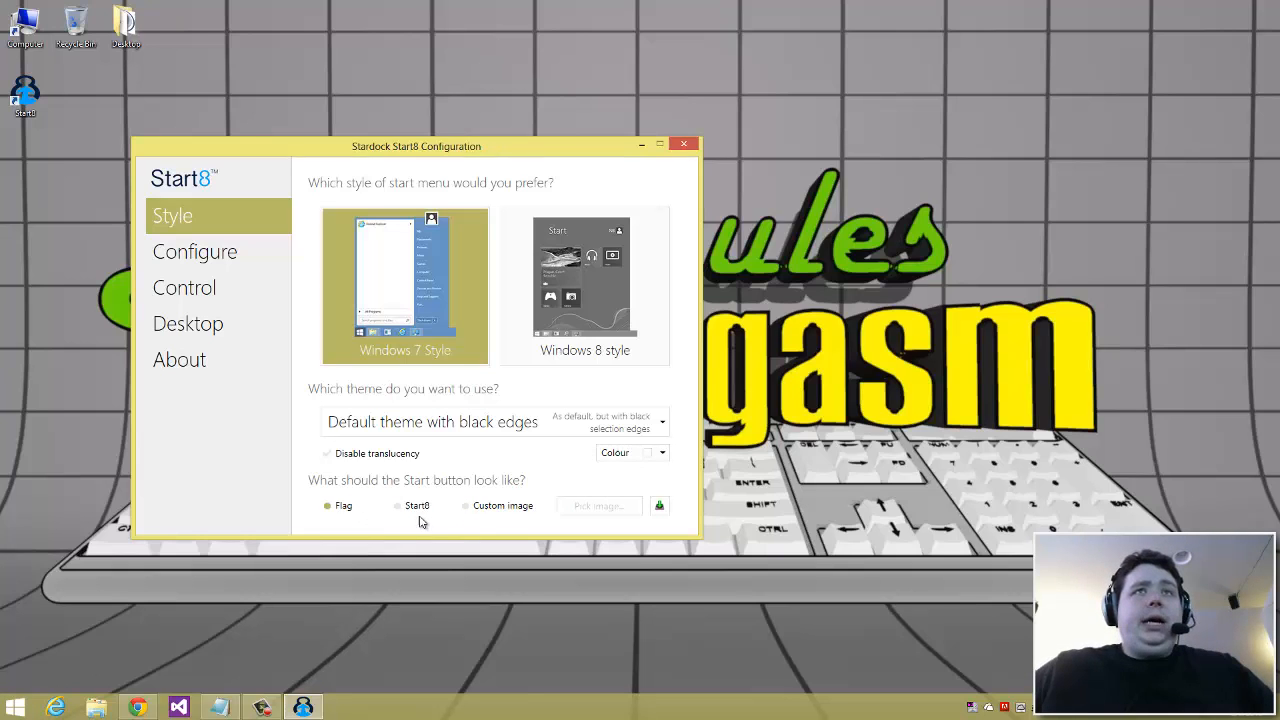
click(327, 505)
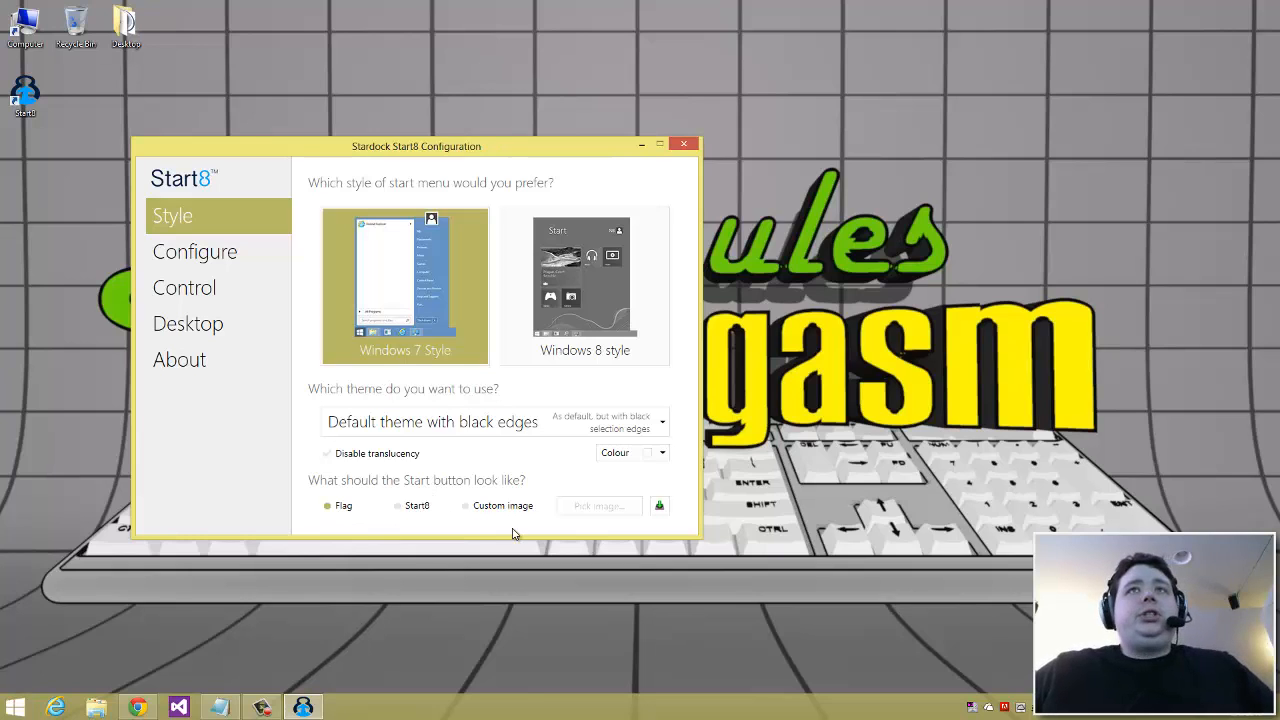
mouse_move(645, 452)
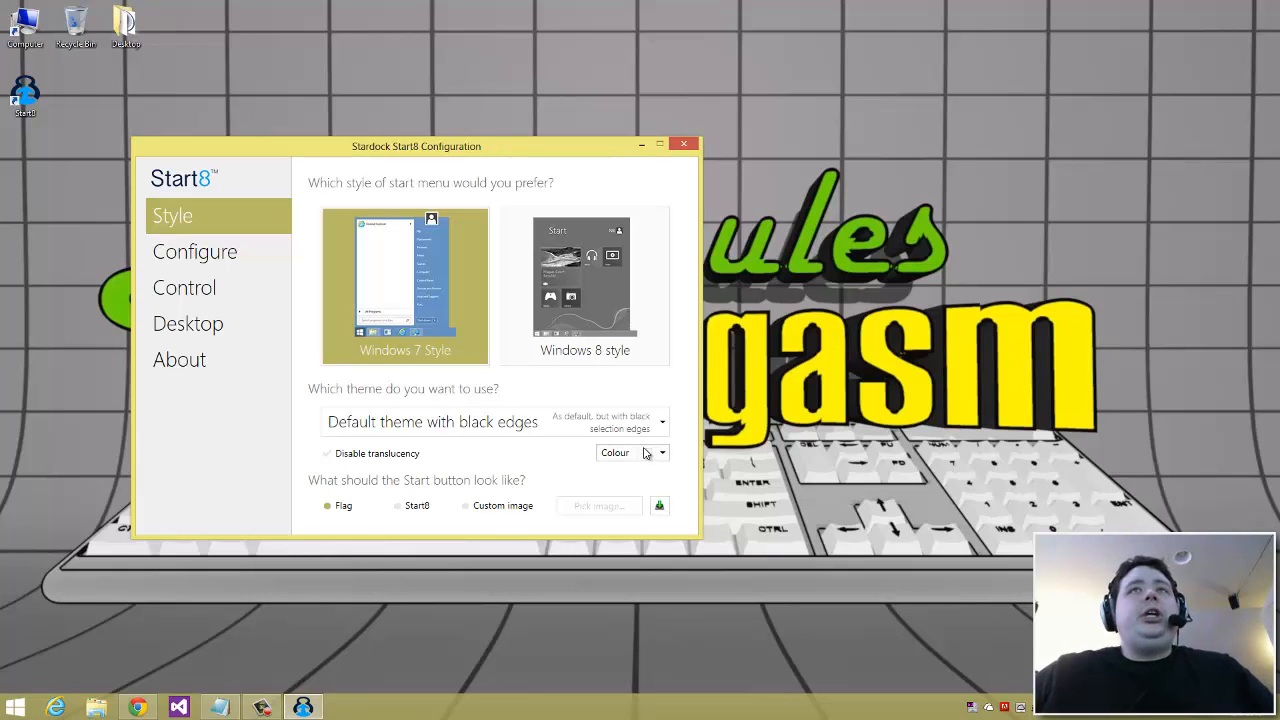
click(660, 452)
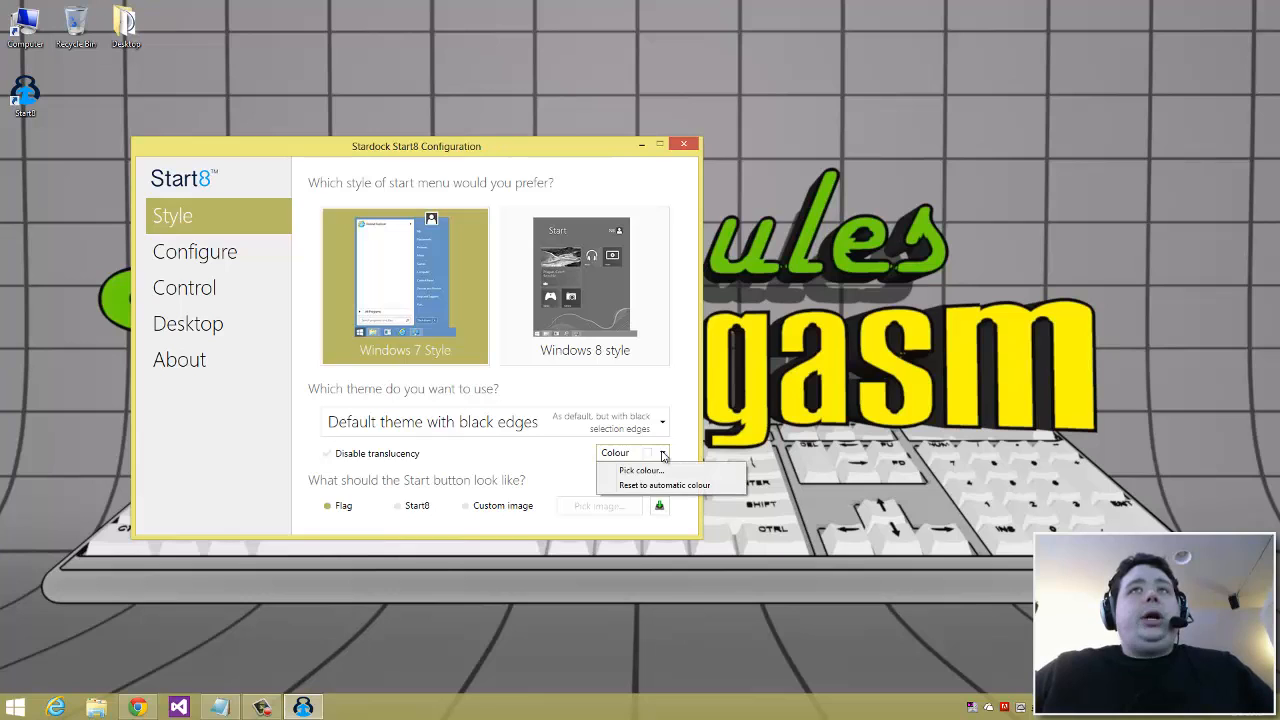
Open the Windows 7-style Start menu, browse All Programs, go back, and search 'notepad'
click(14, 707)
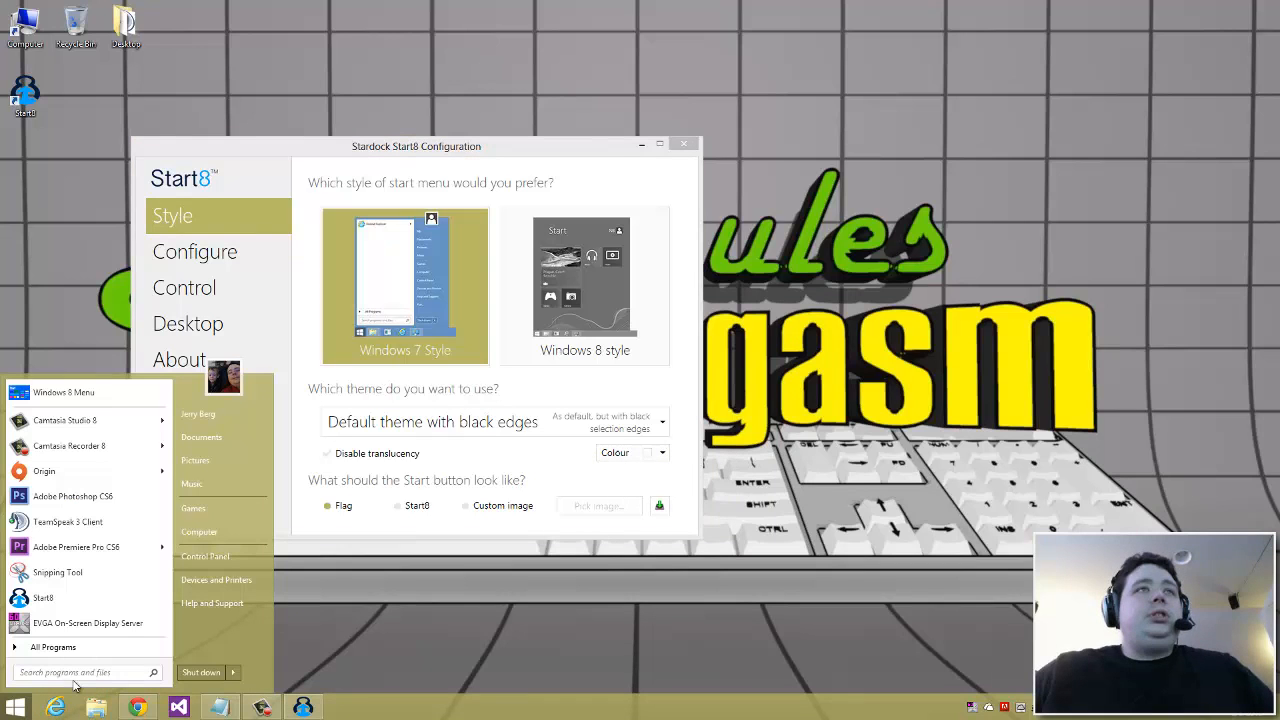
mouse_move(212, 603)
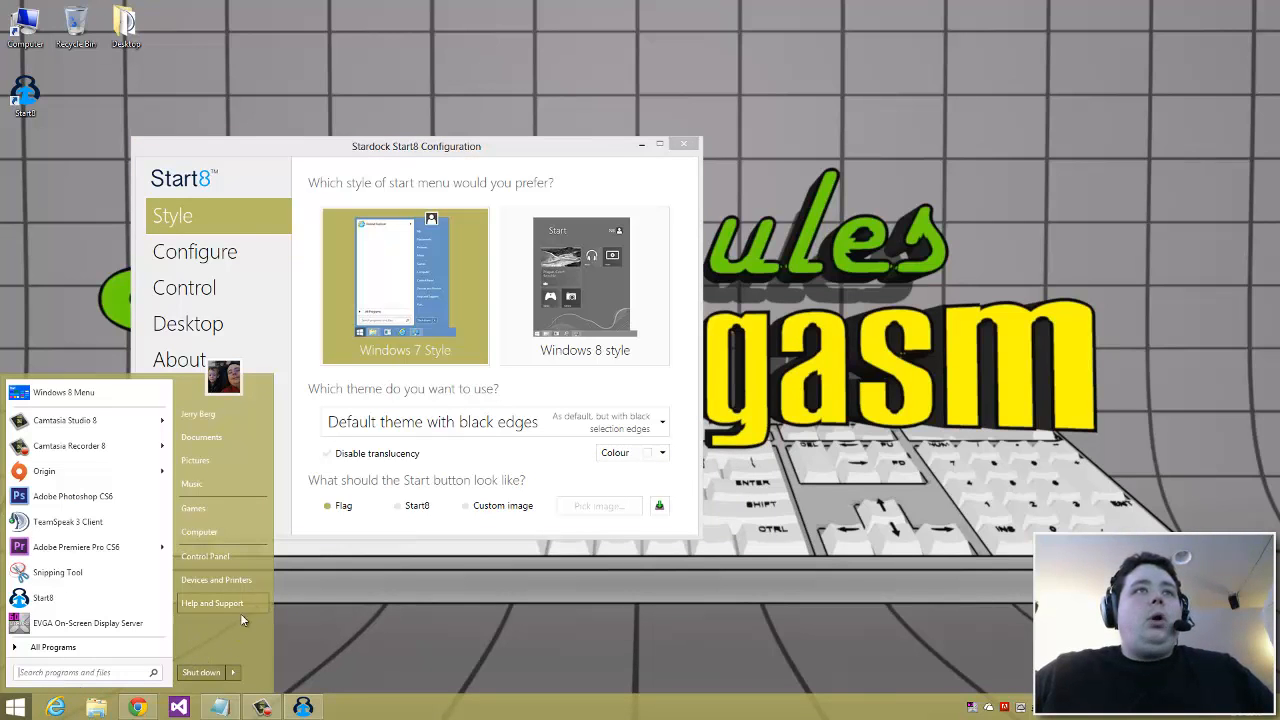
mouse_move(64, 392)
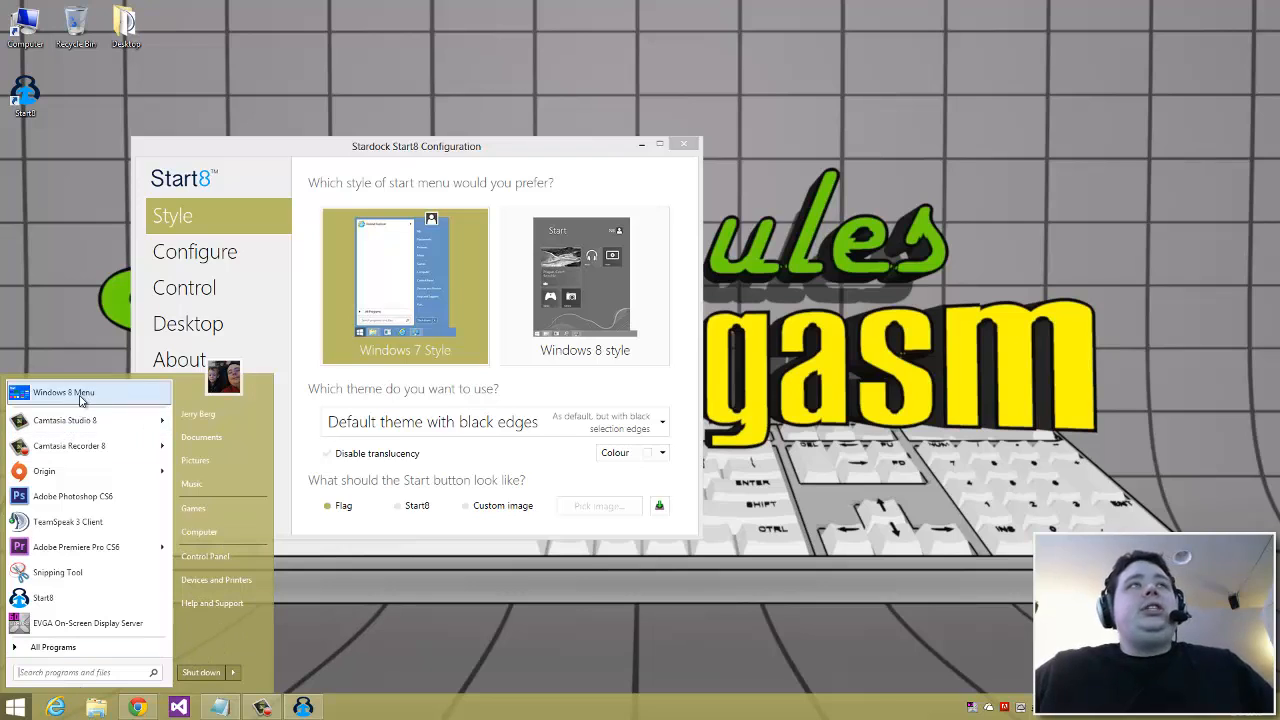
mouse_move(117, 418)
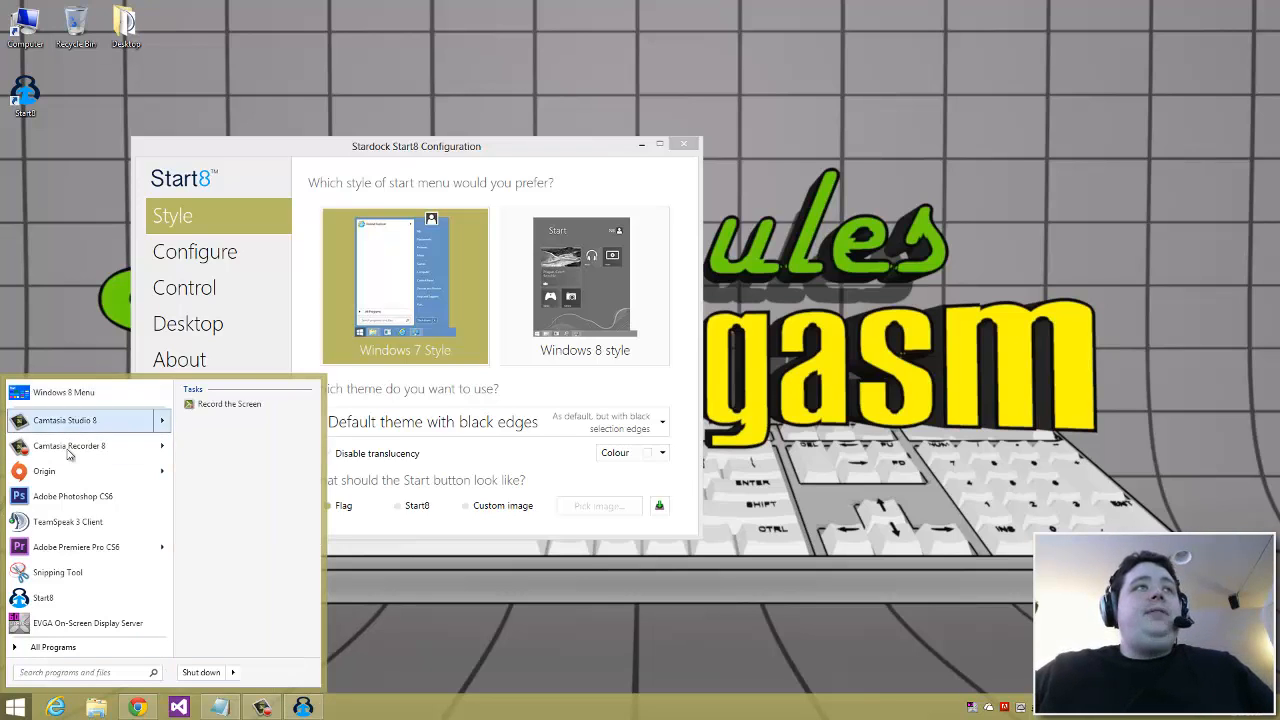
mouse_move(114, 409)
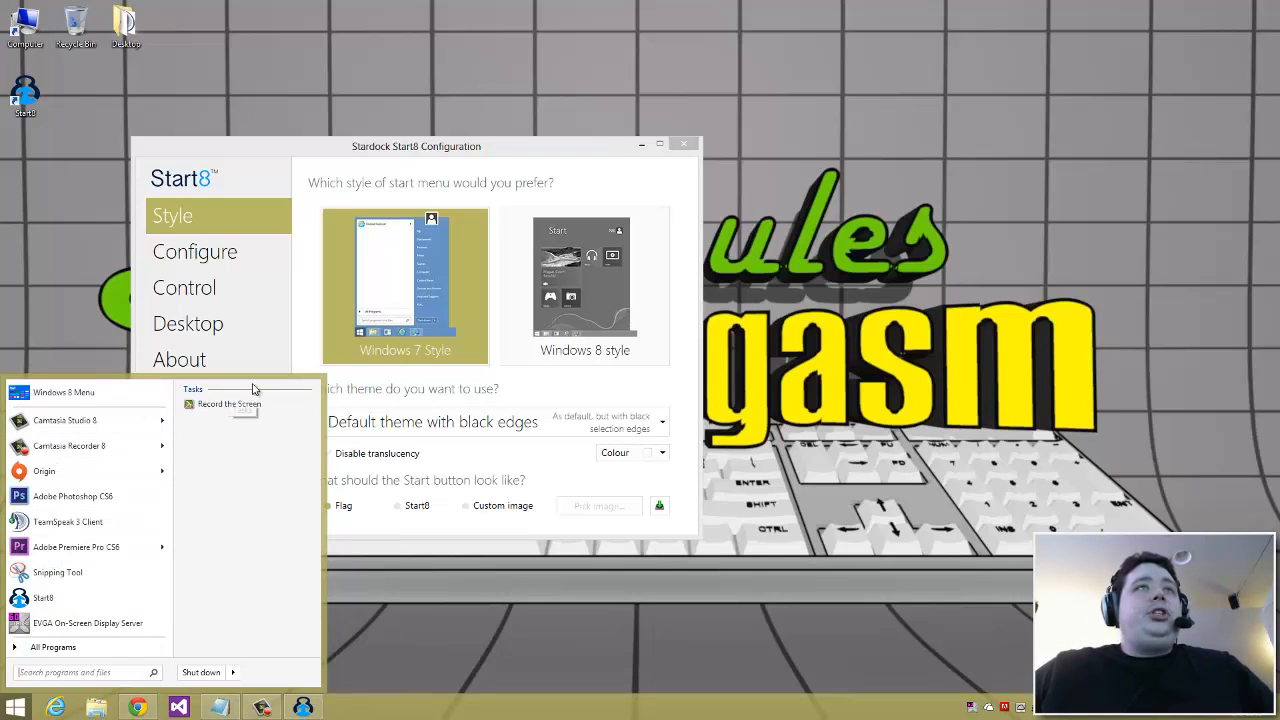
click(55, 647)
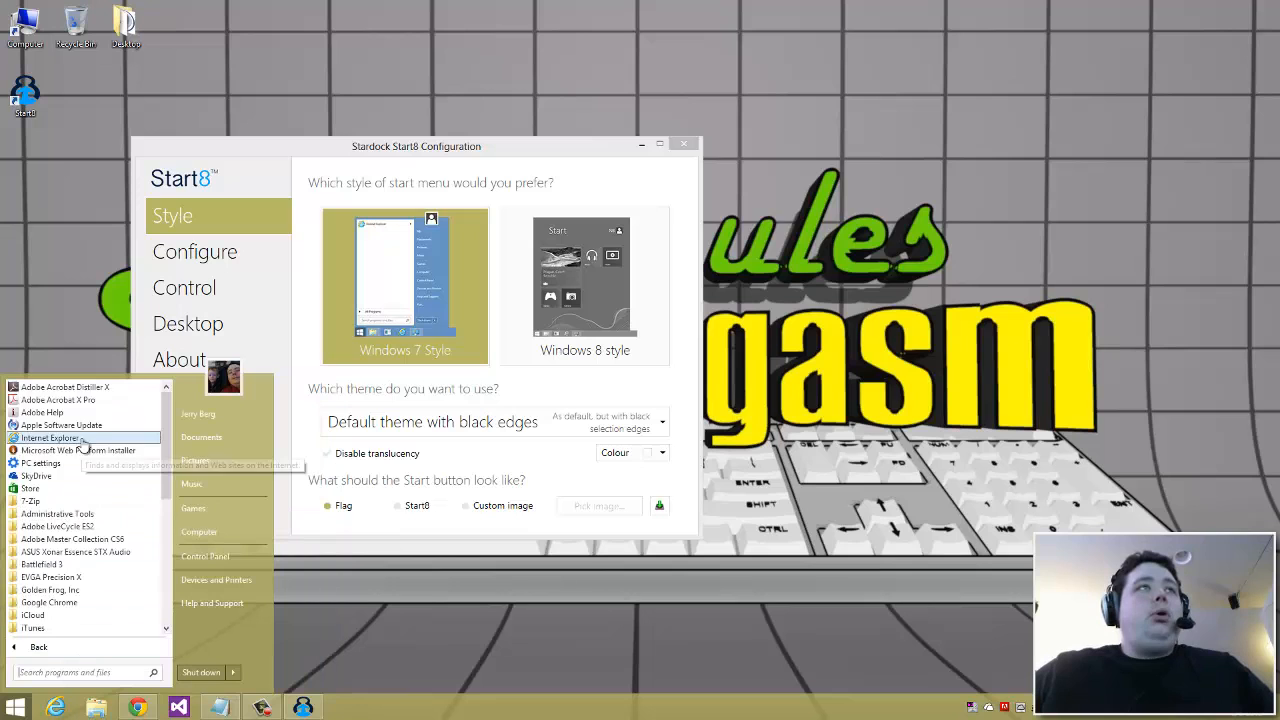
scroll(down, 3)
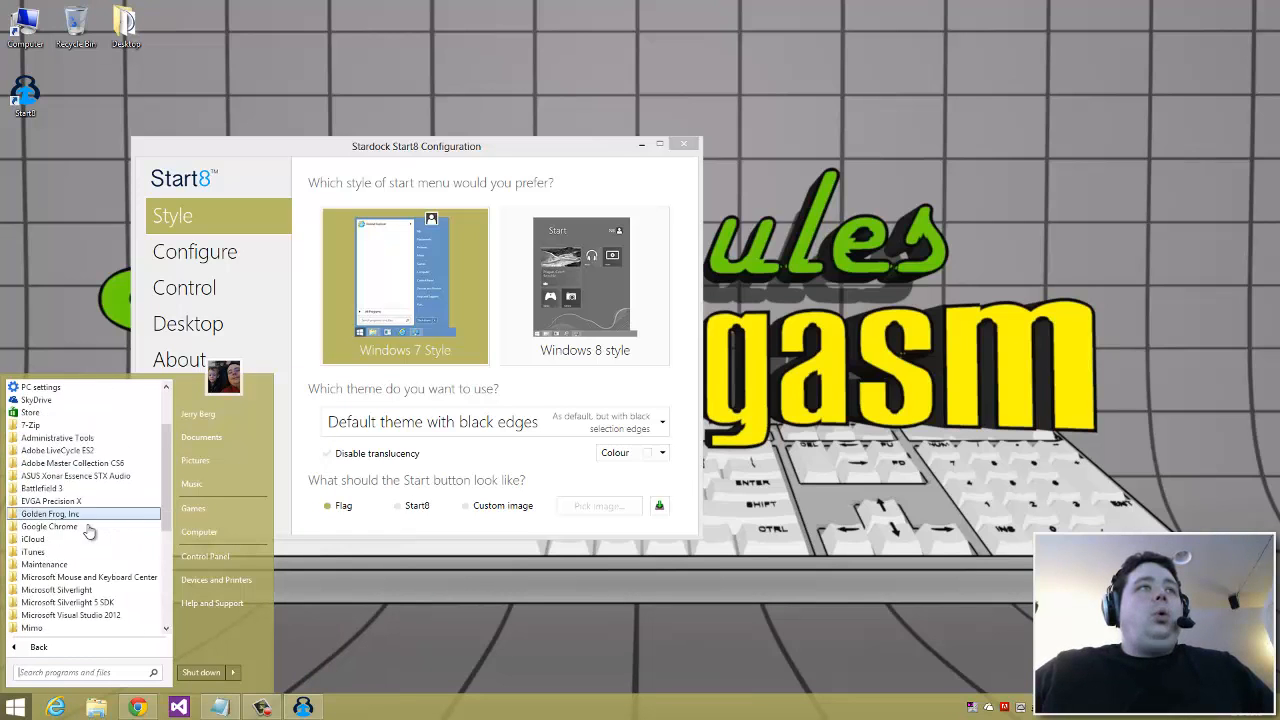
scroll(up, 3)
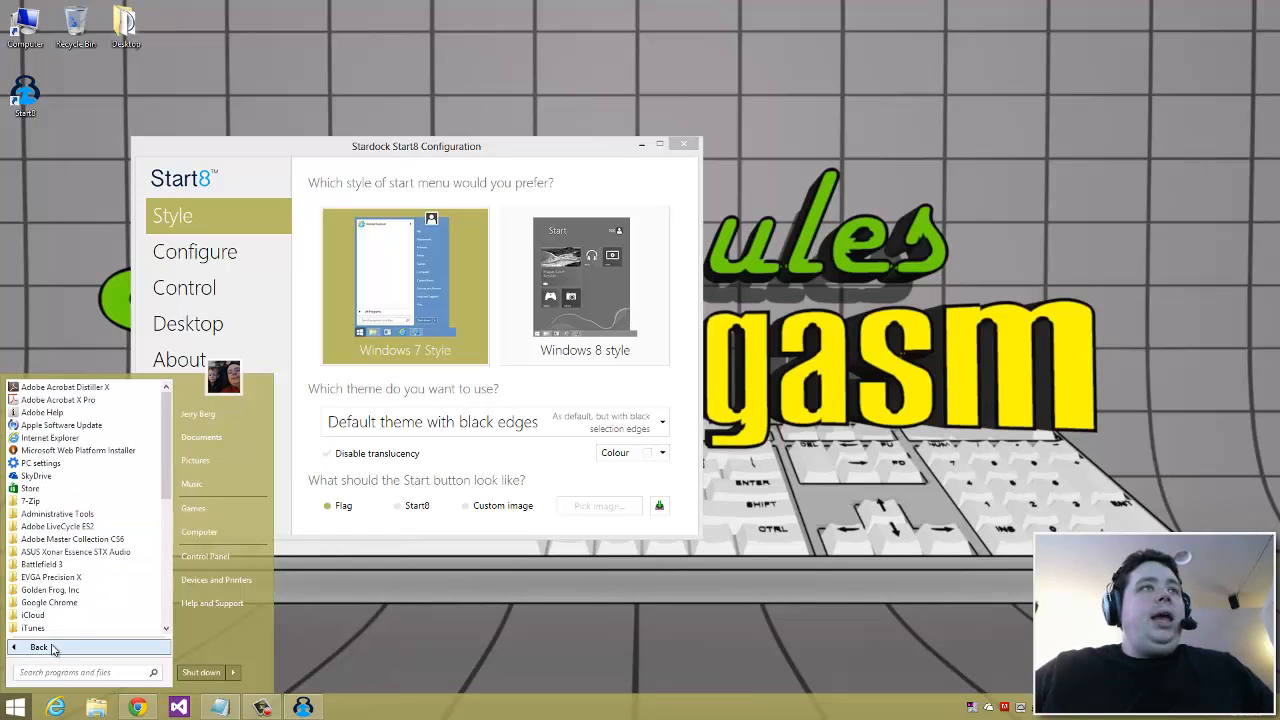
click(40, 647)
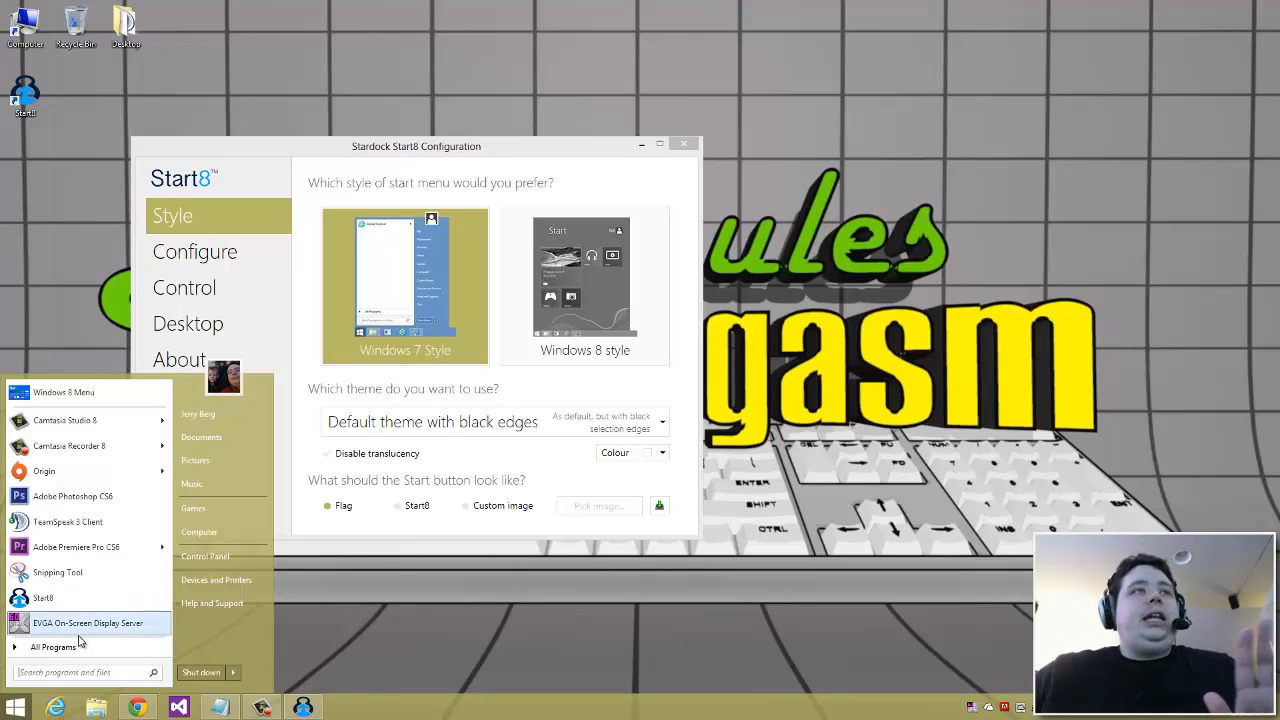
click(233, 672)
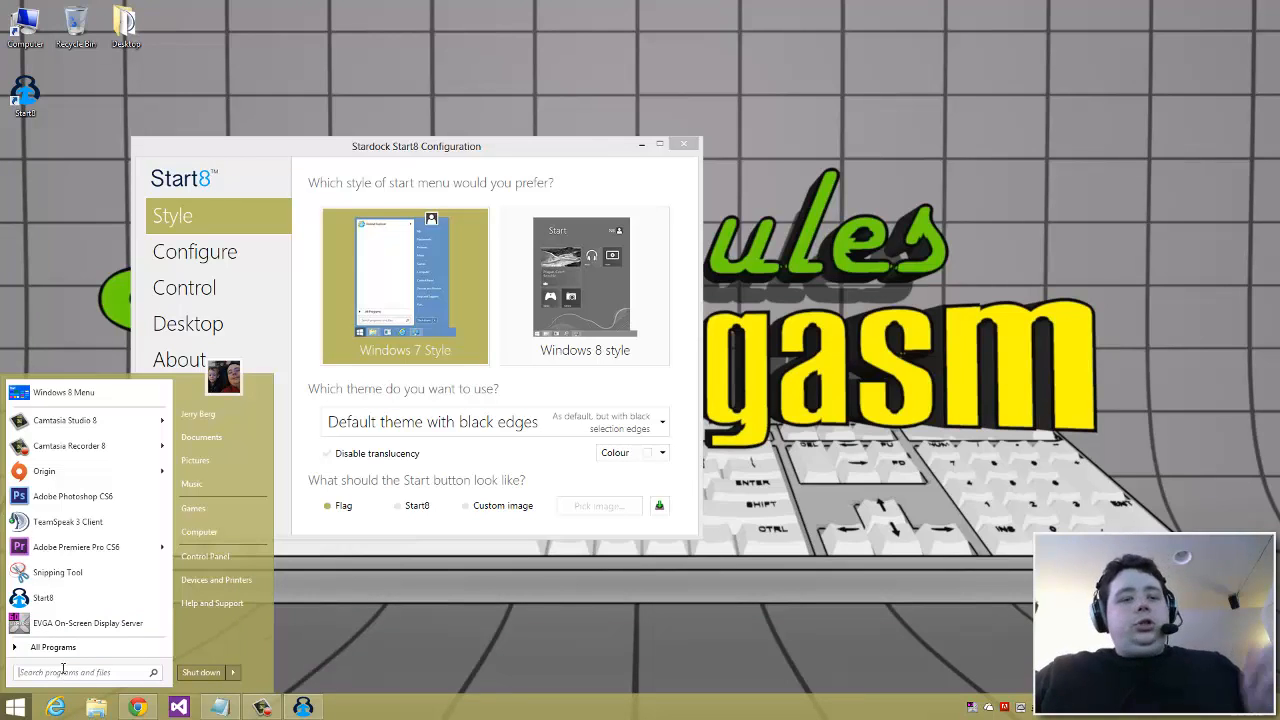
text(notepad)
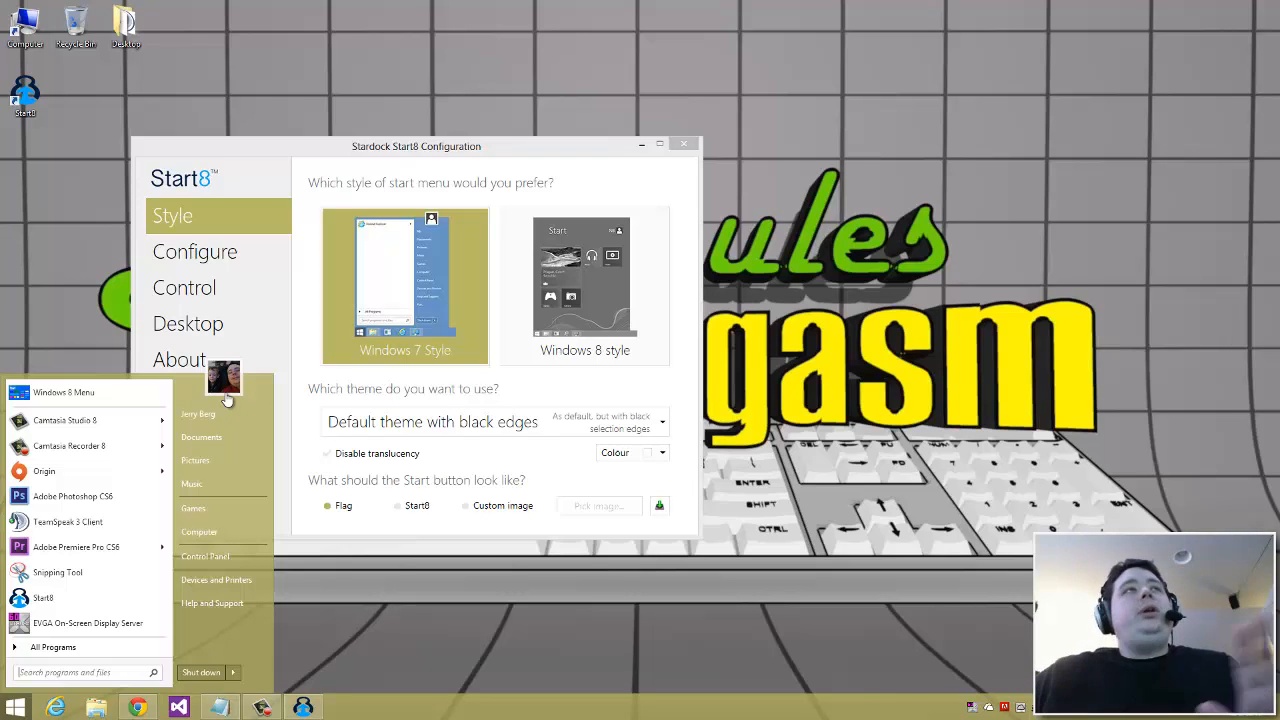
mouse_move(575, 394)
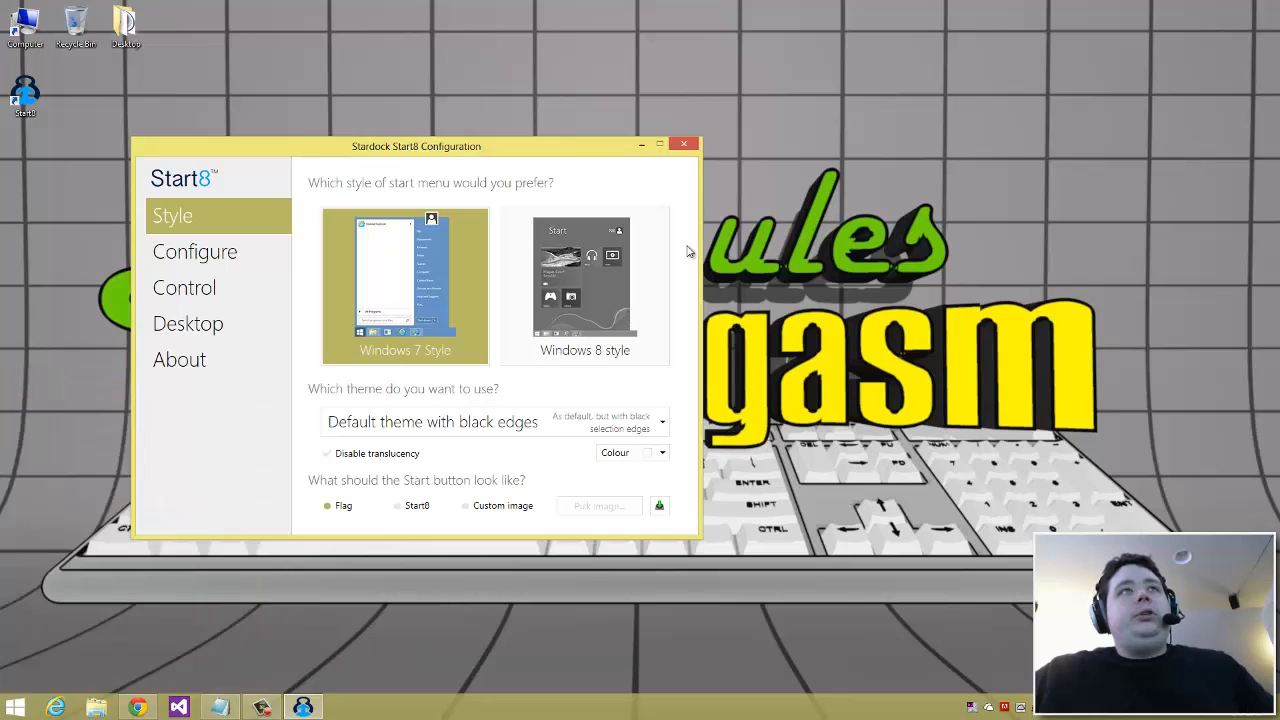
click(14, 707)
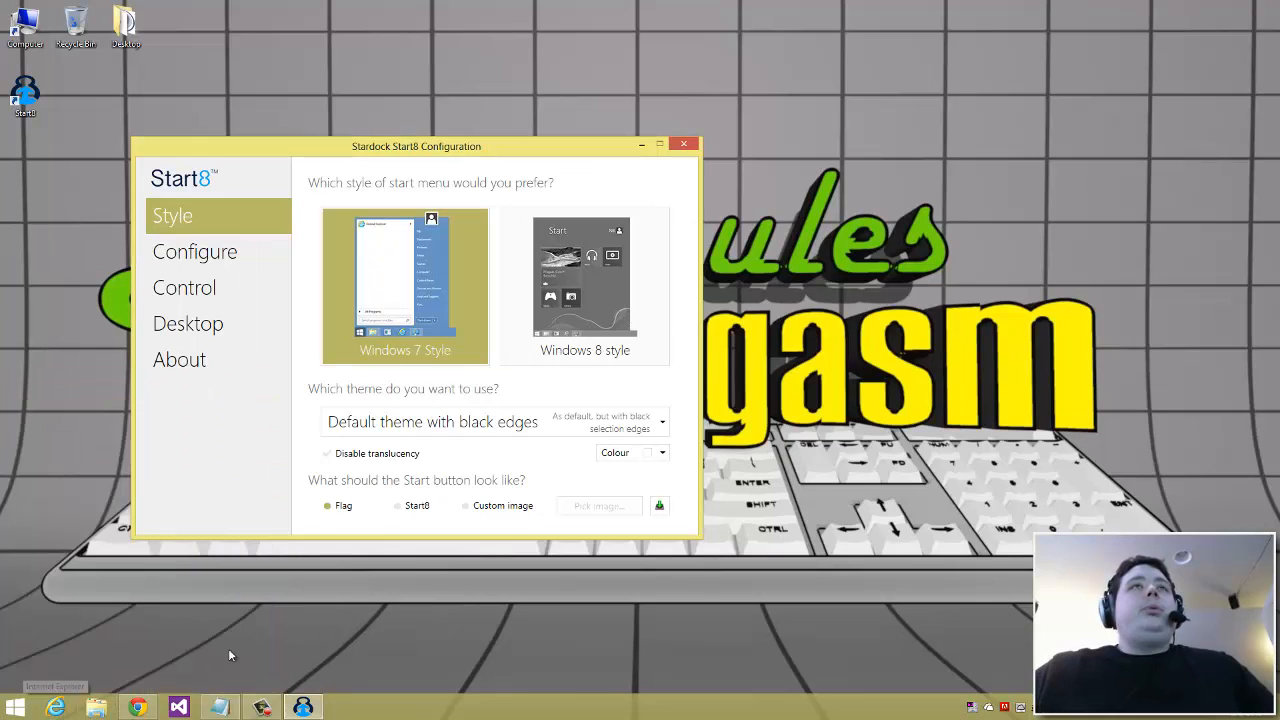
Show Start8's Configure page with menu display options, right-side shortcuts and power button action
click(194, 251)
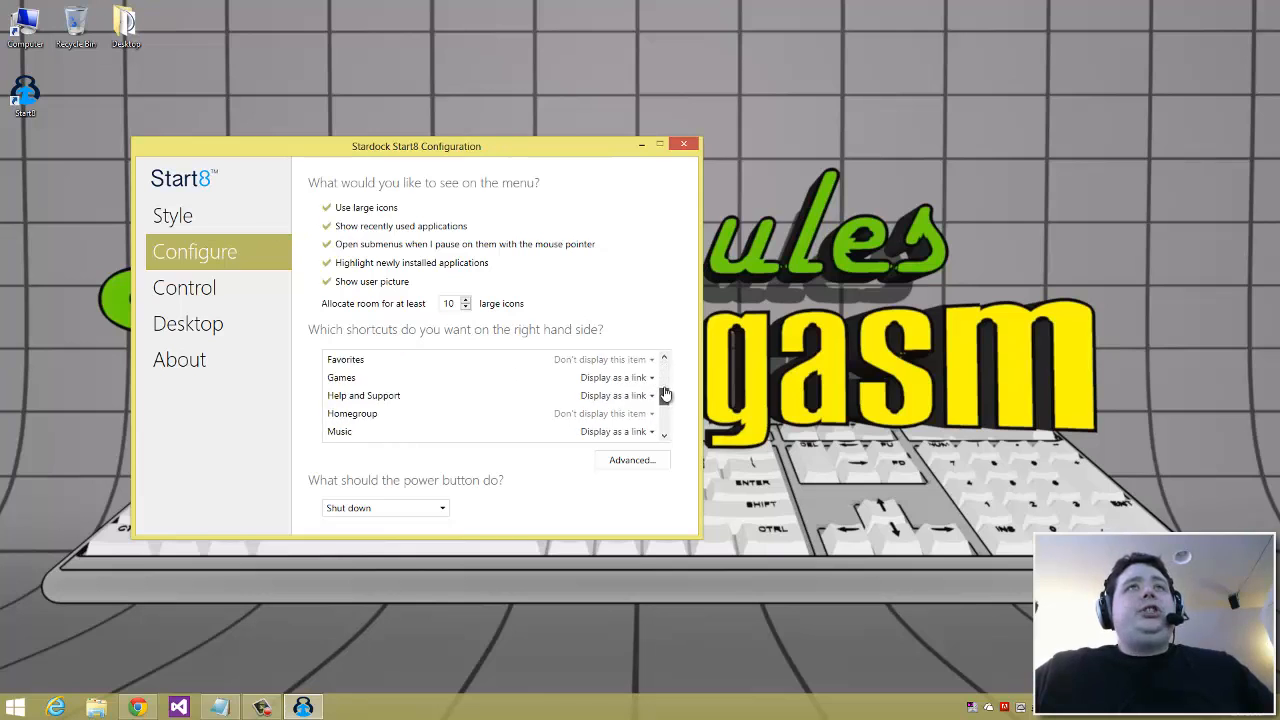
scroll(up, 3)
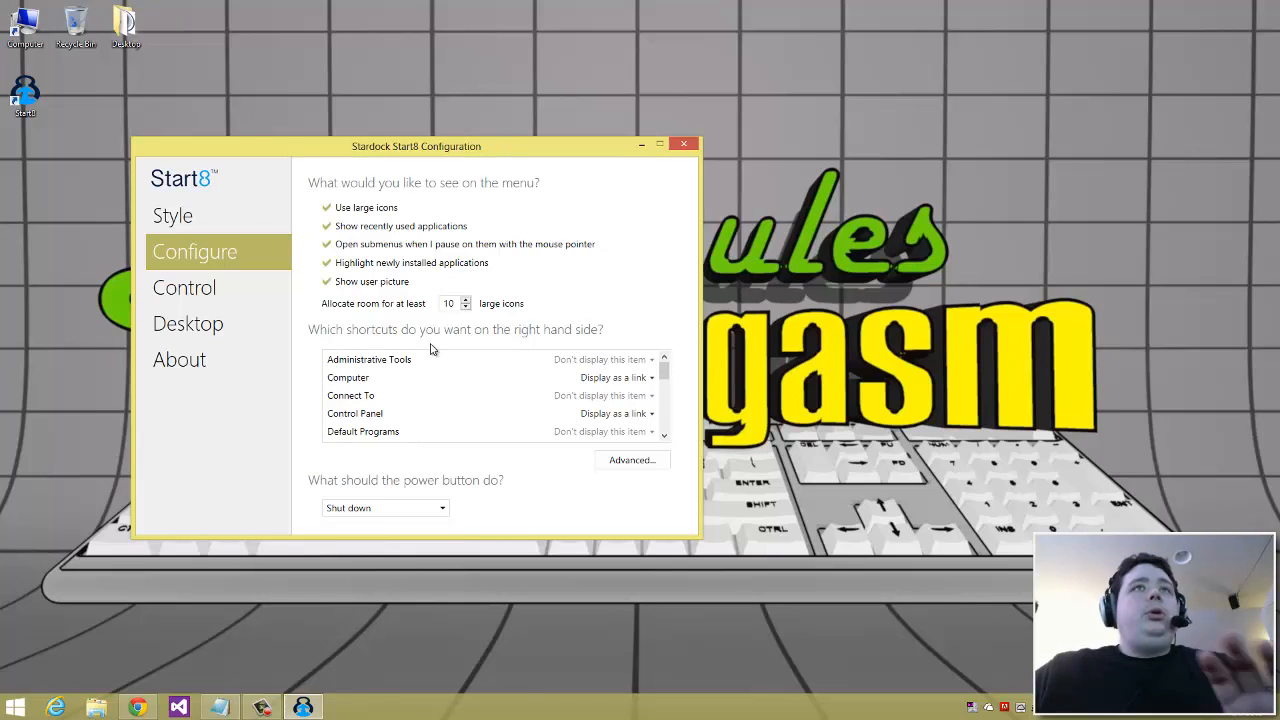
mouse_move(250, 318)
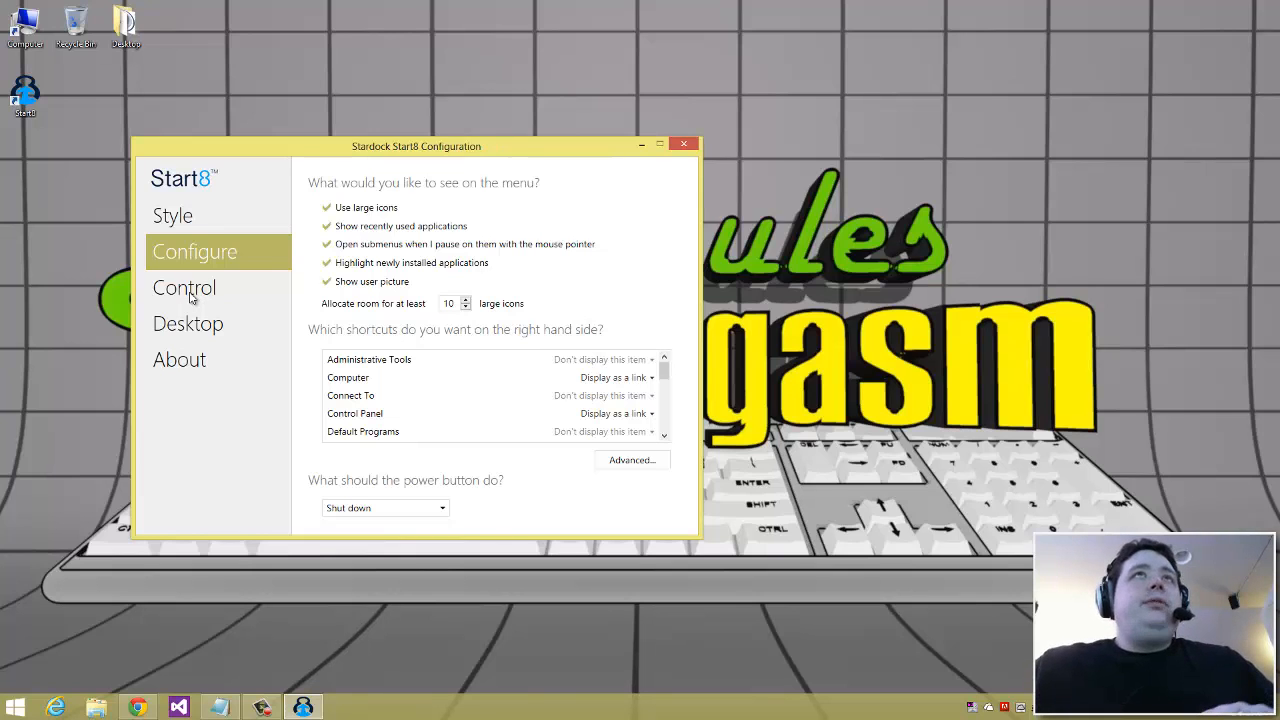
Show Start8's Control page for Start button and Windows key behaviour
click(184, 287)
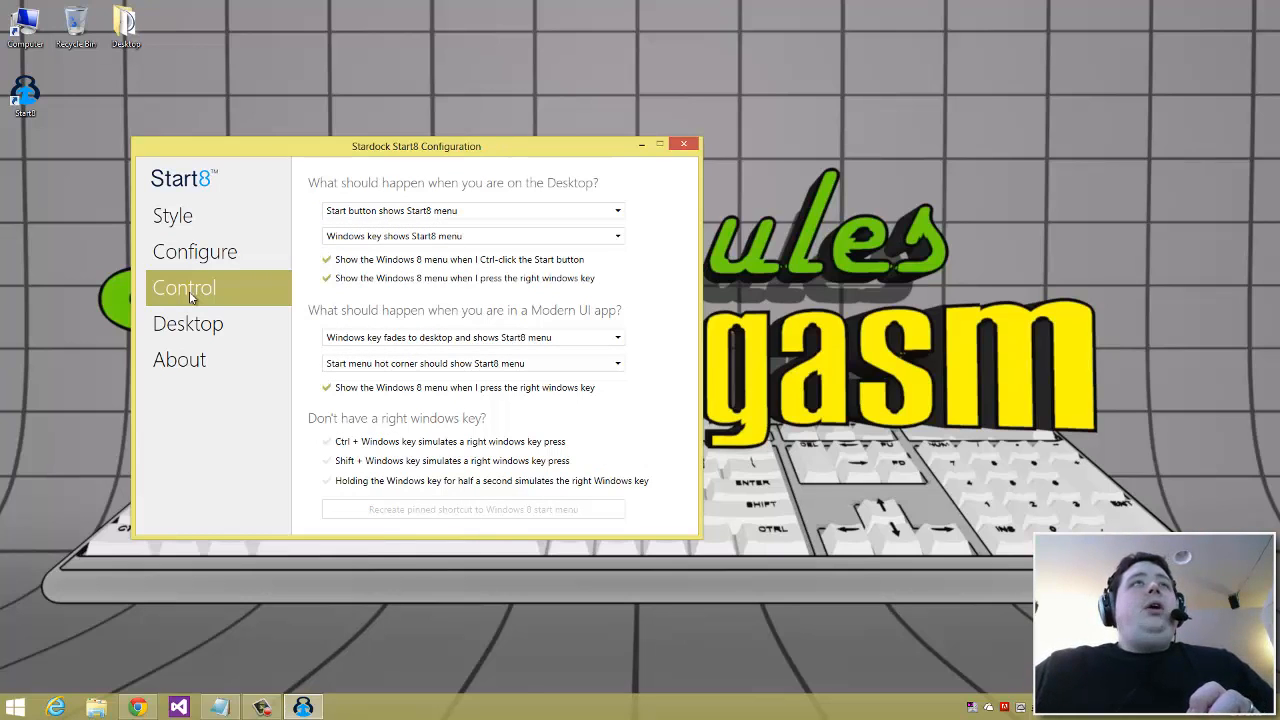
mouse_move(387, 223)
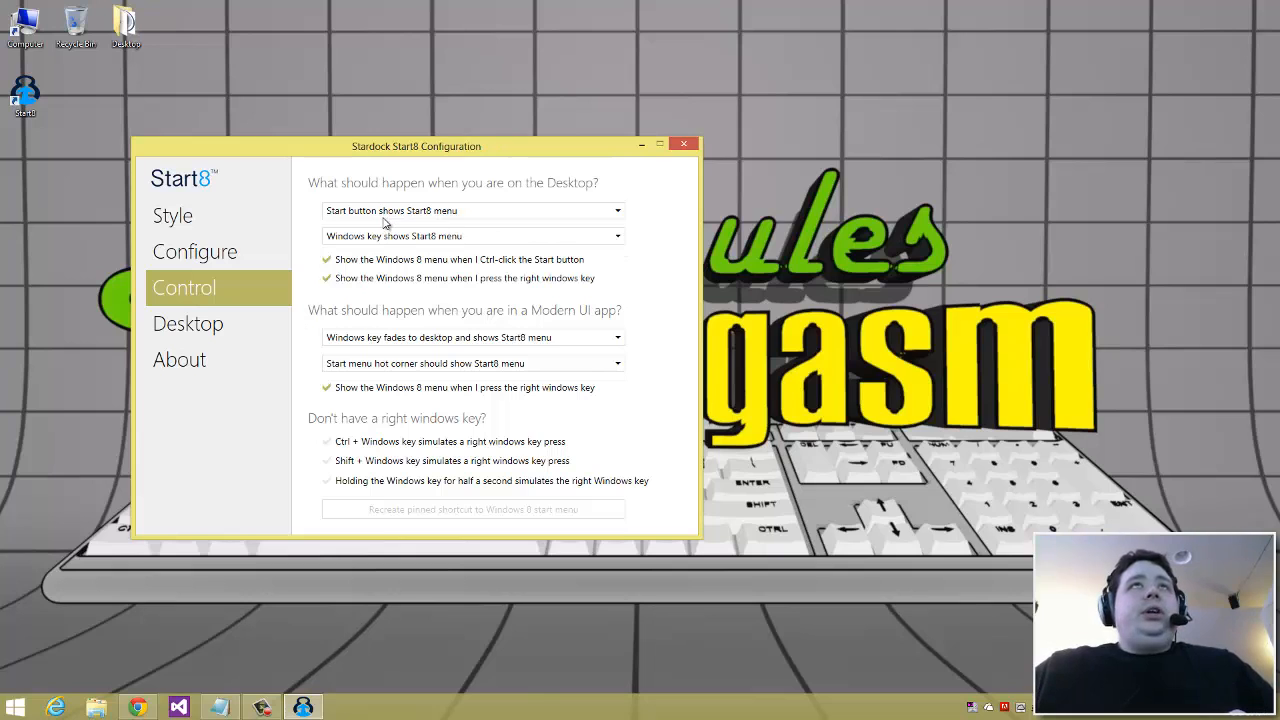
mouse_move(488, 209)
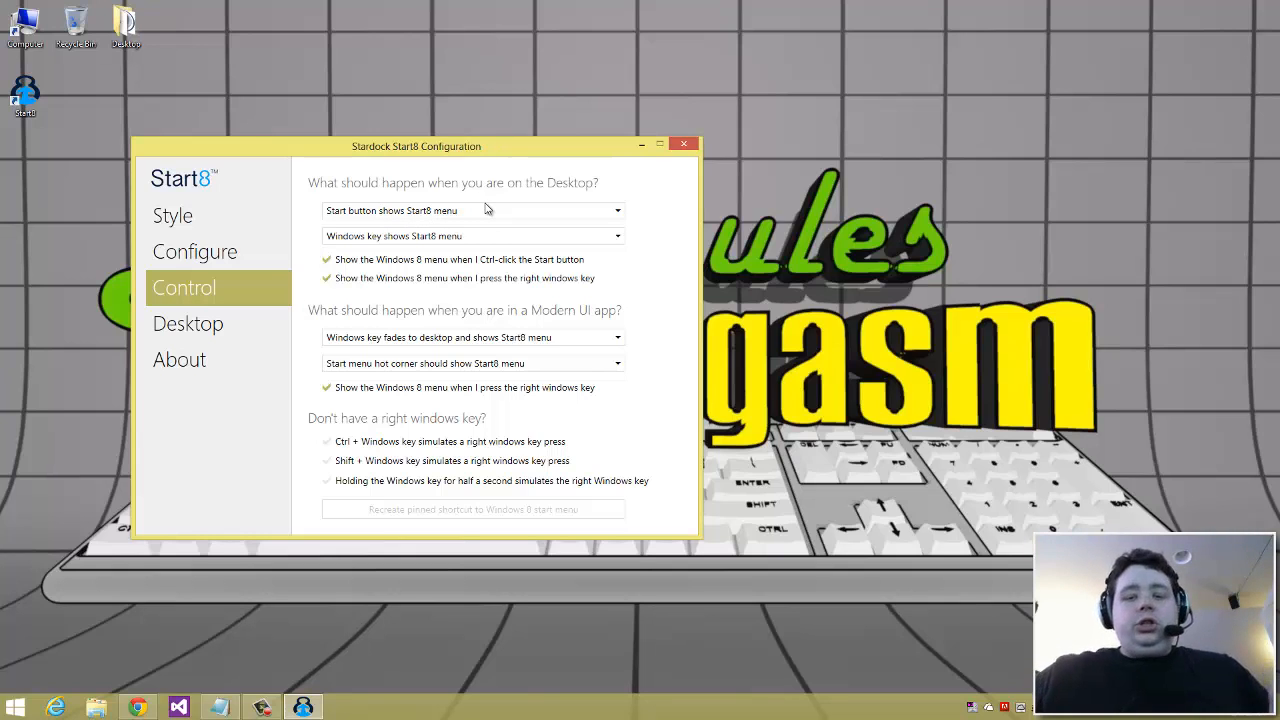
mouse_move(563, 512)
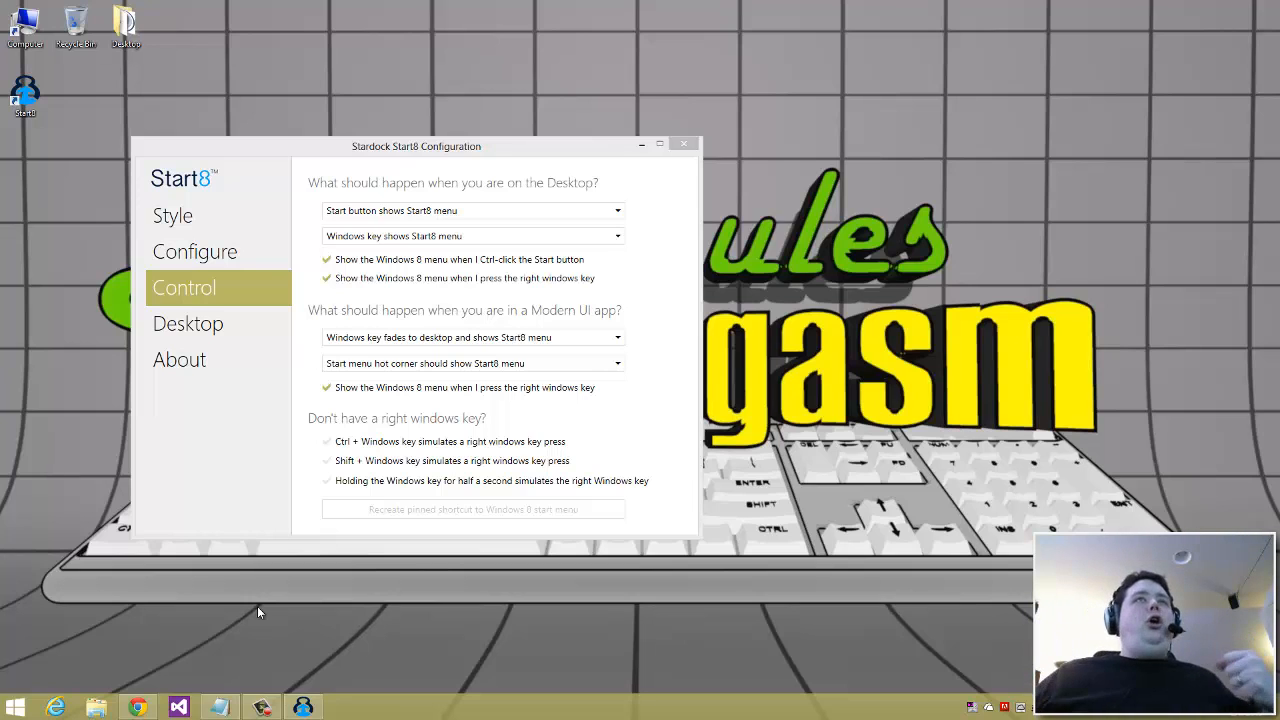
mouse_move(243, 421)
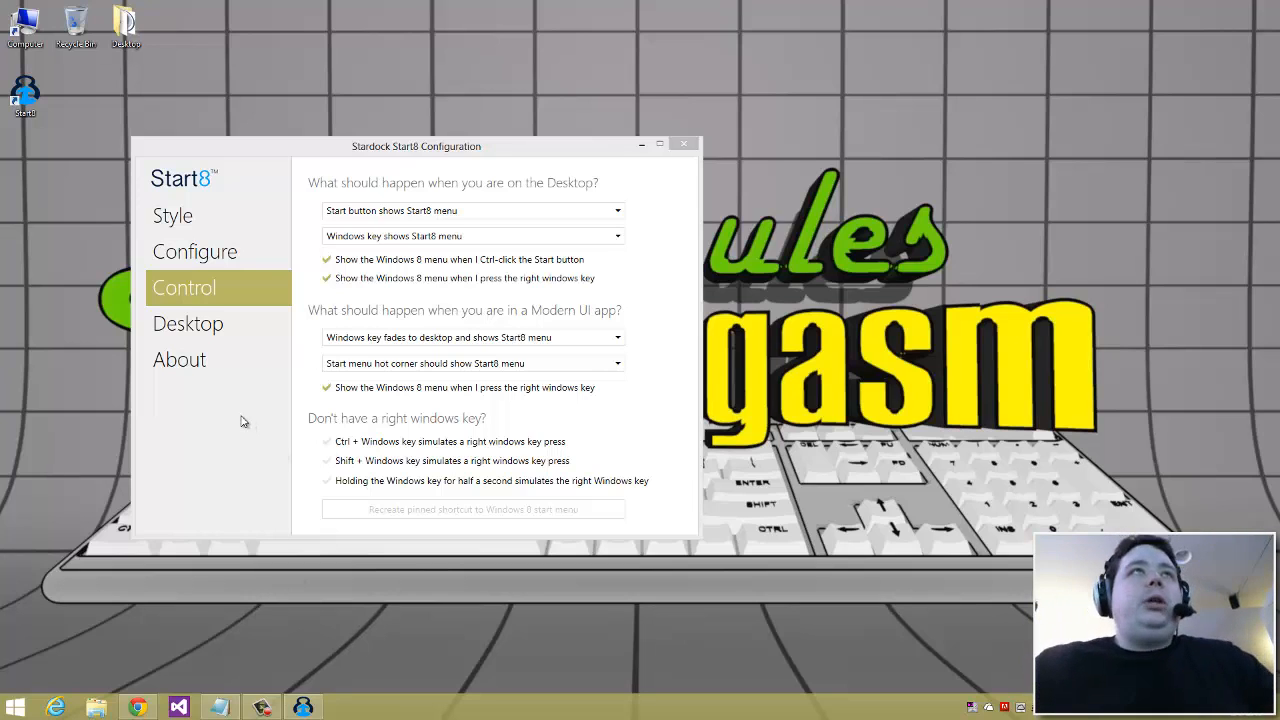
On Start8's Desktop page, hide Modern UI apps and boot straight to the desktop at sign-in
click(188, 323)
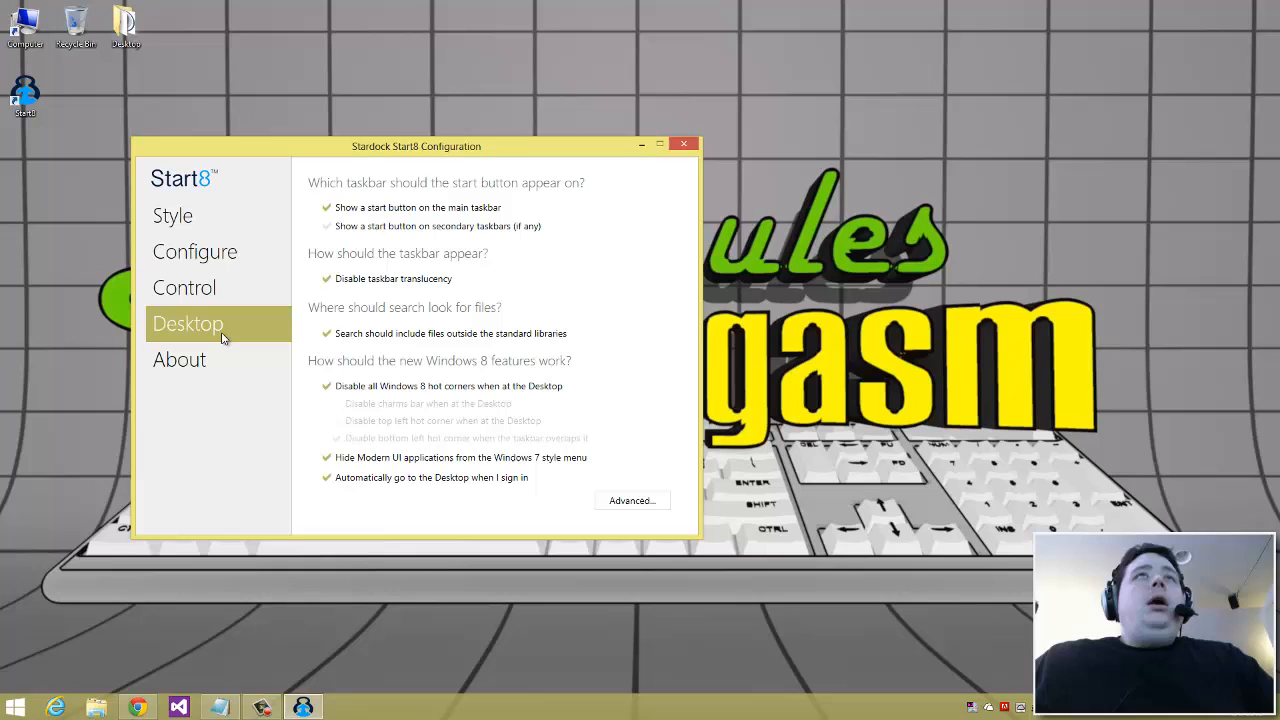
mouse_move(388, 316)
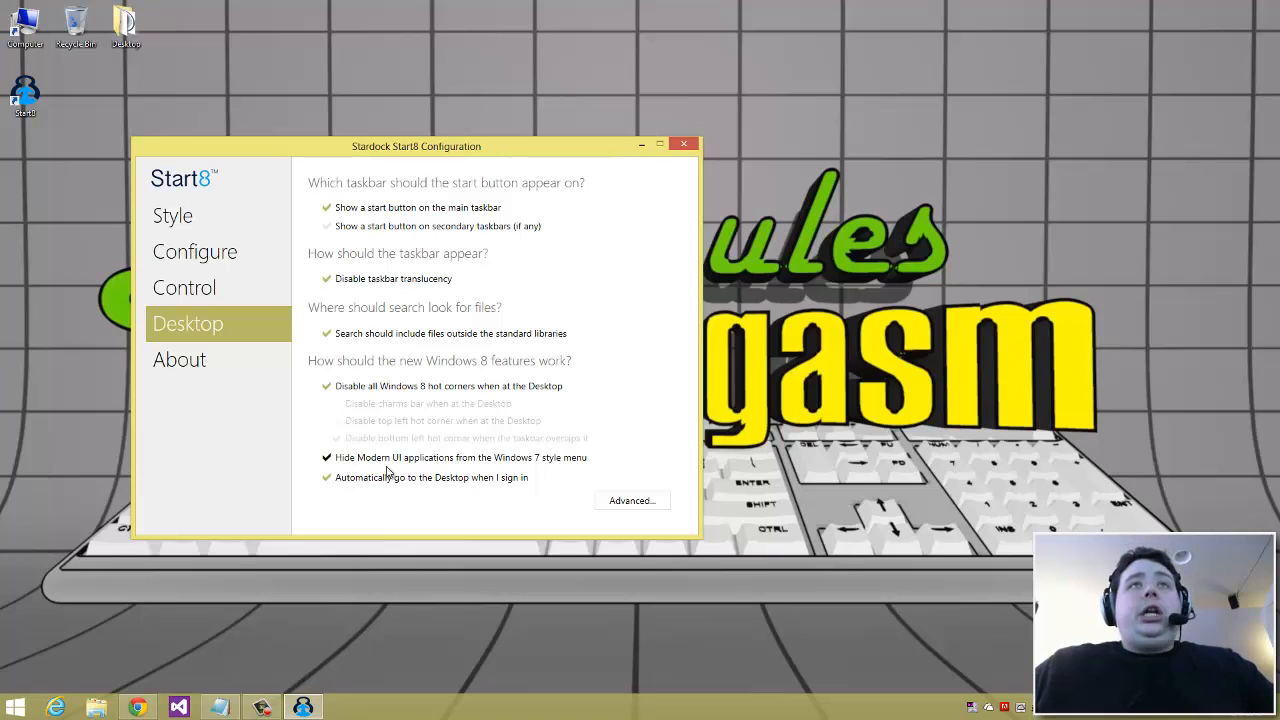
mouse_move(584, 465)
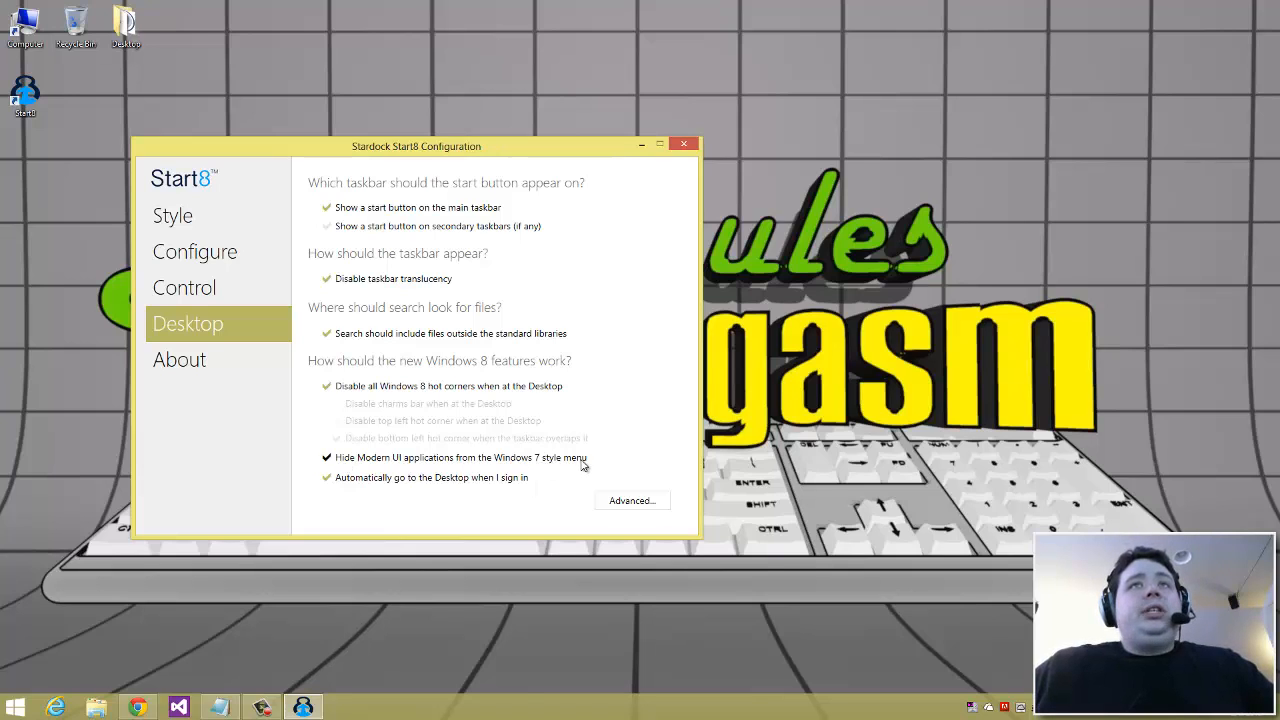
mouse_move(365, 458)
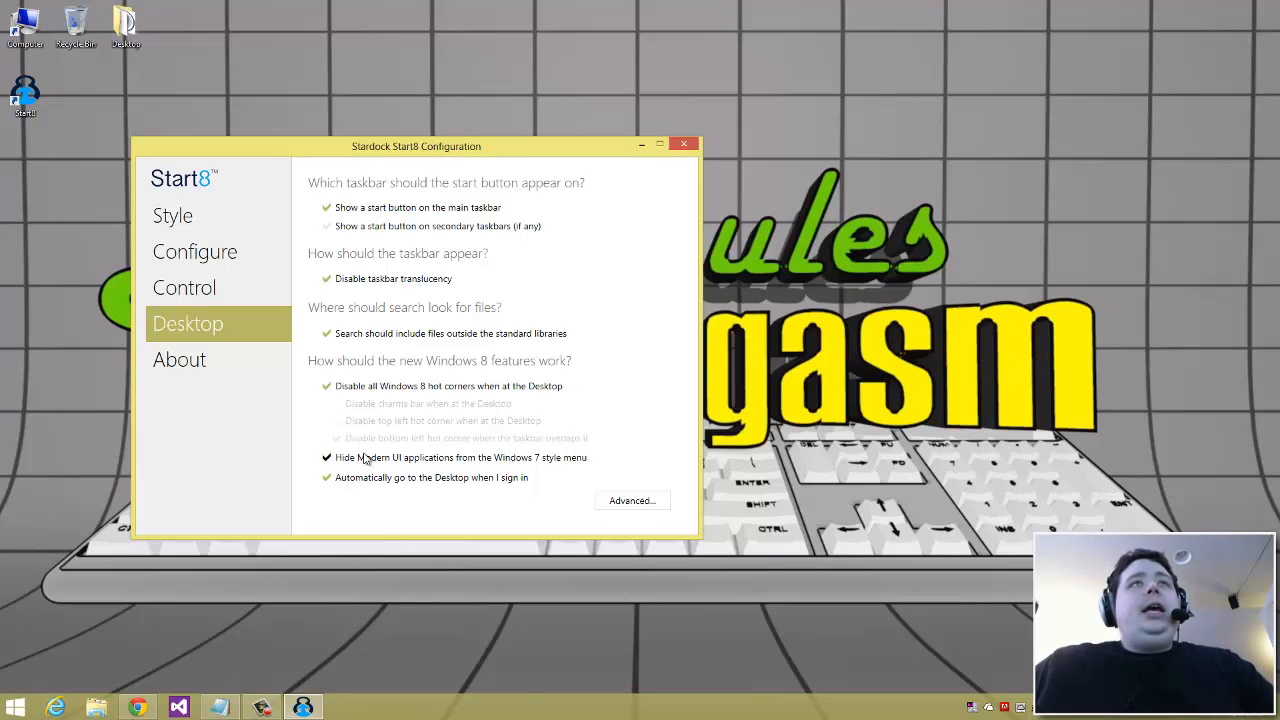
click(14, 707)
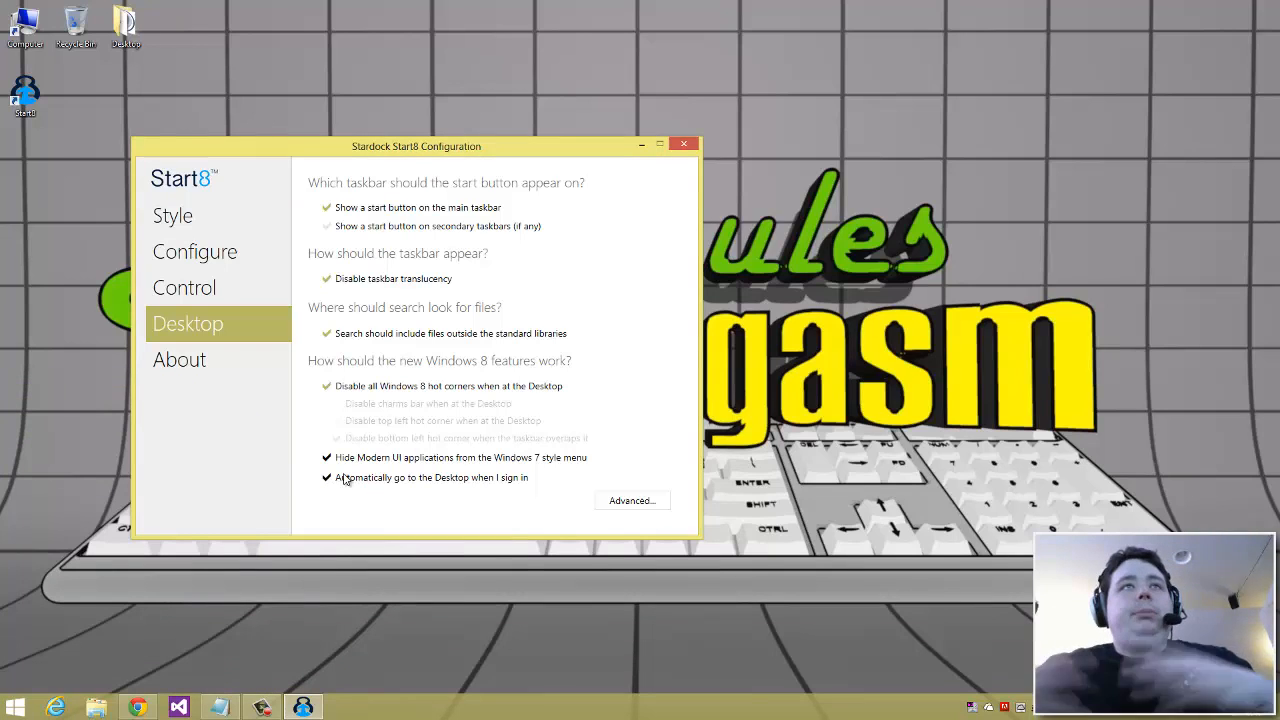
mouse_move(249, 408)
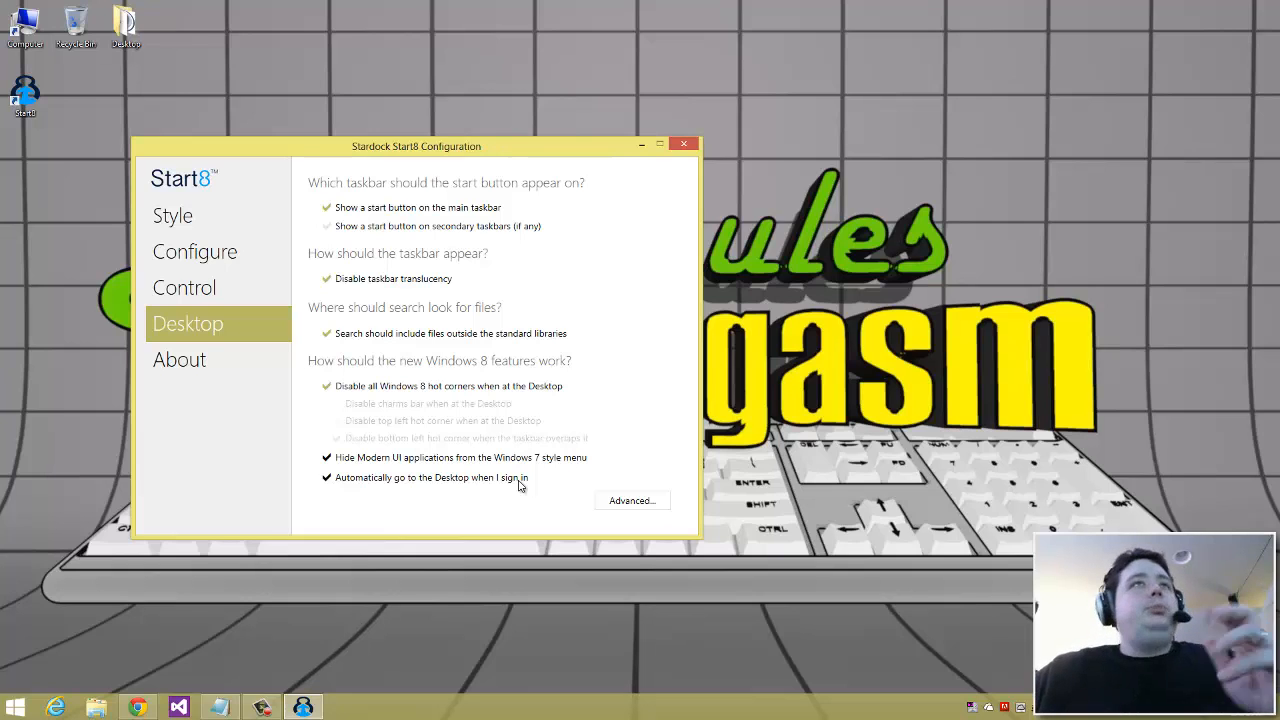
mouse_move(225, 391)
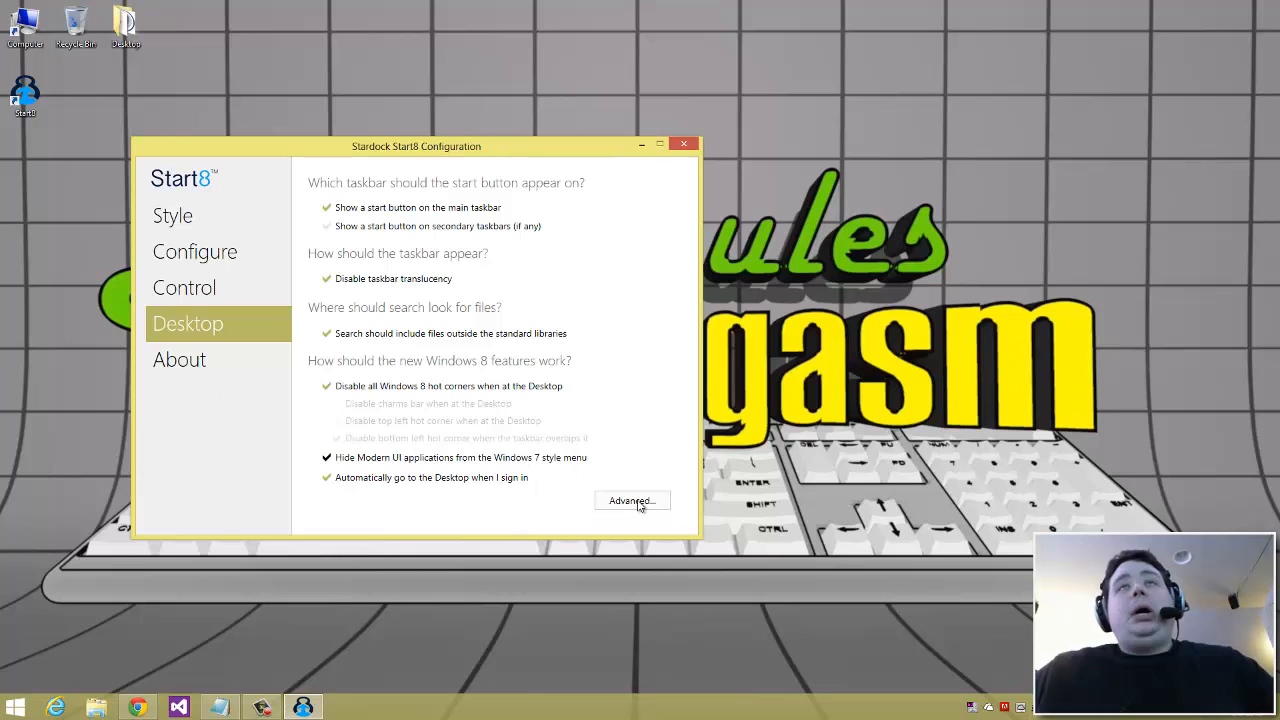
click(631, 500)
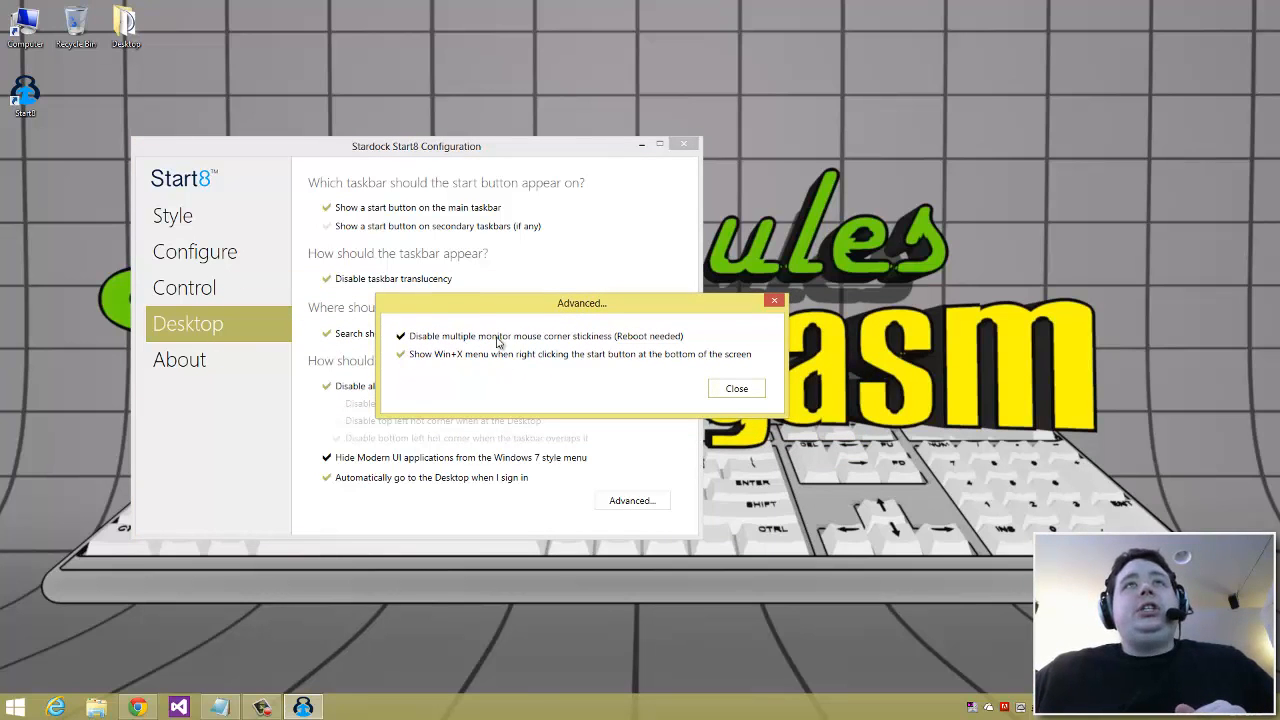
mouse_move(605, 308)
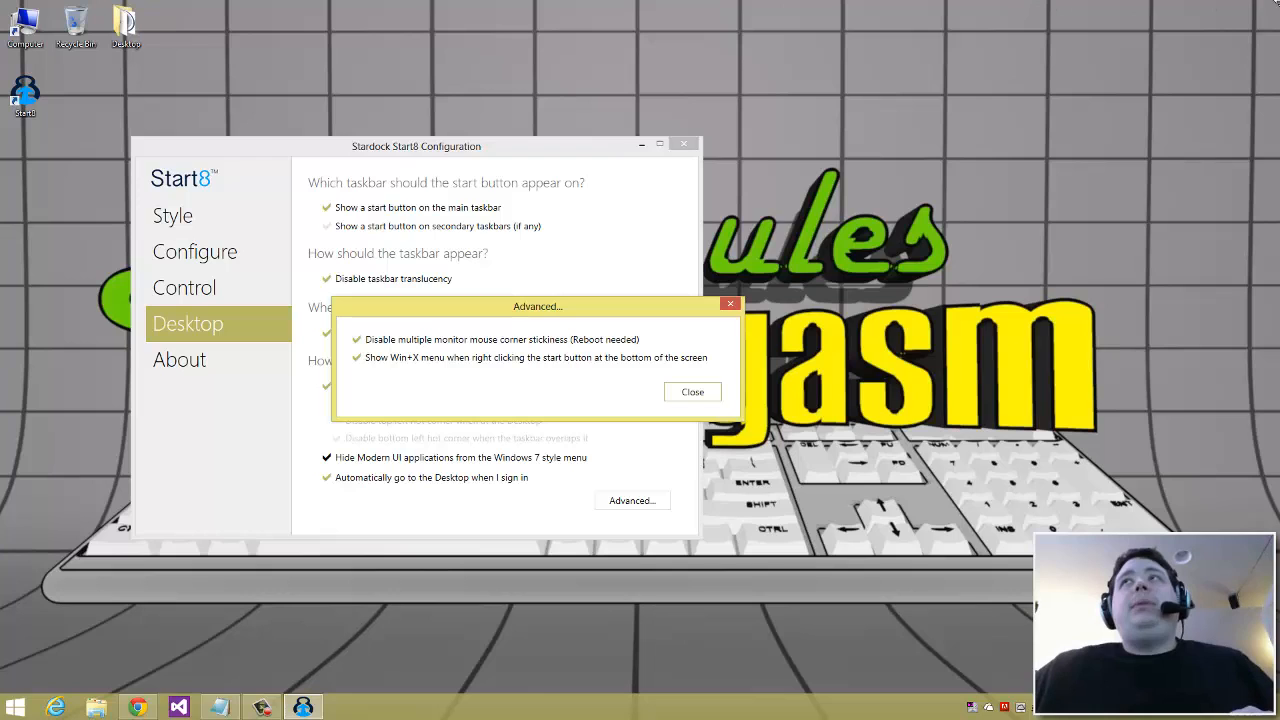
mouse_move(805, 6)
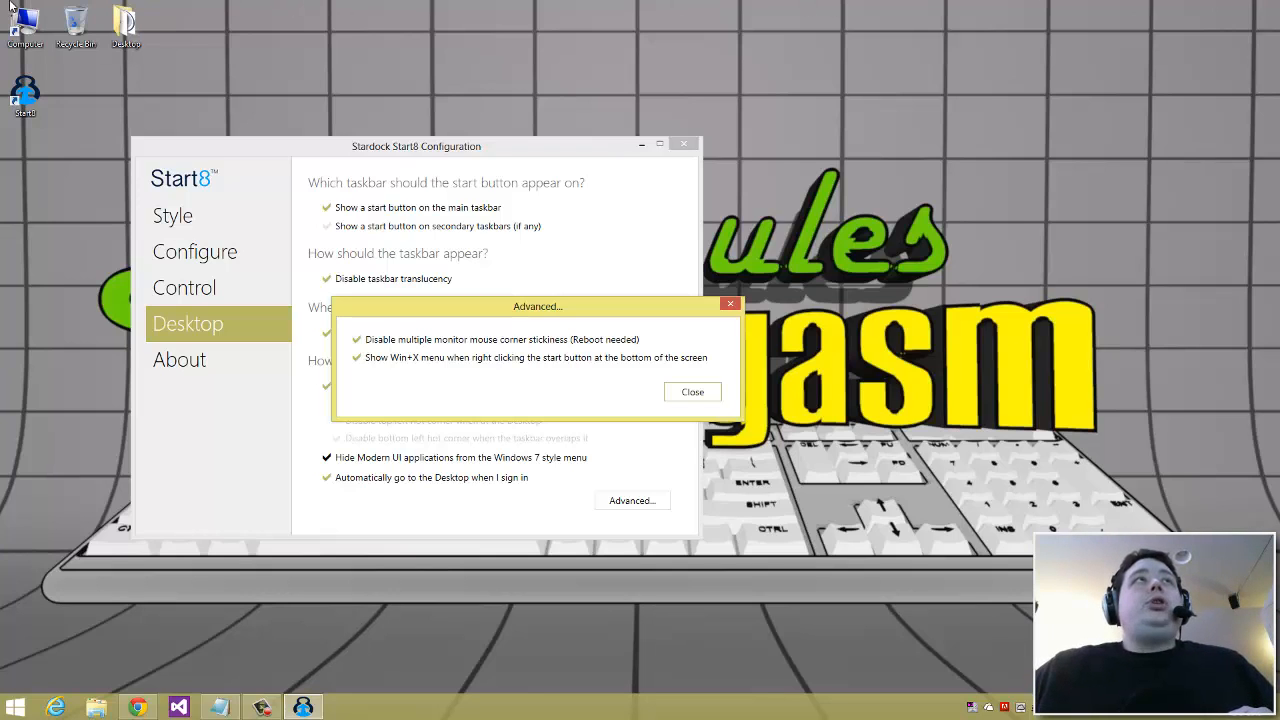
mouse_move(336, 6)
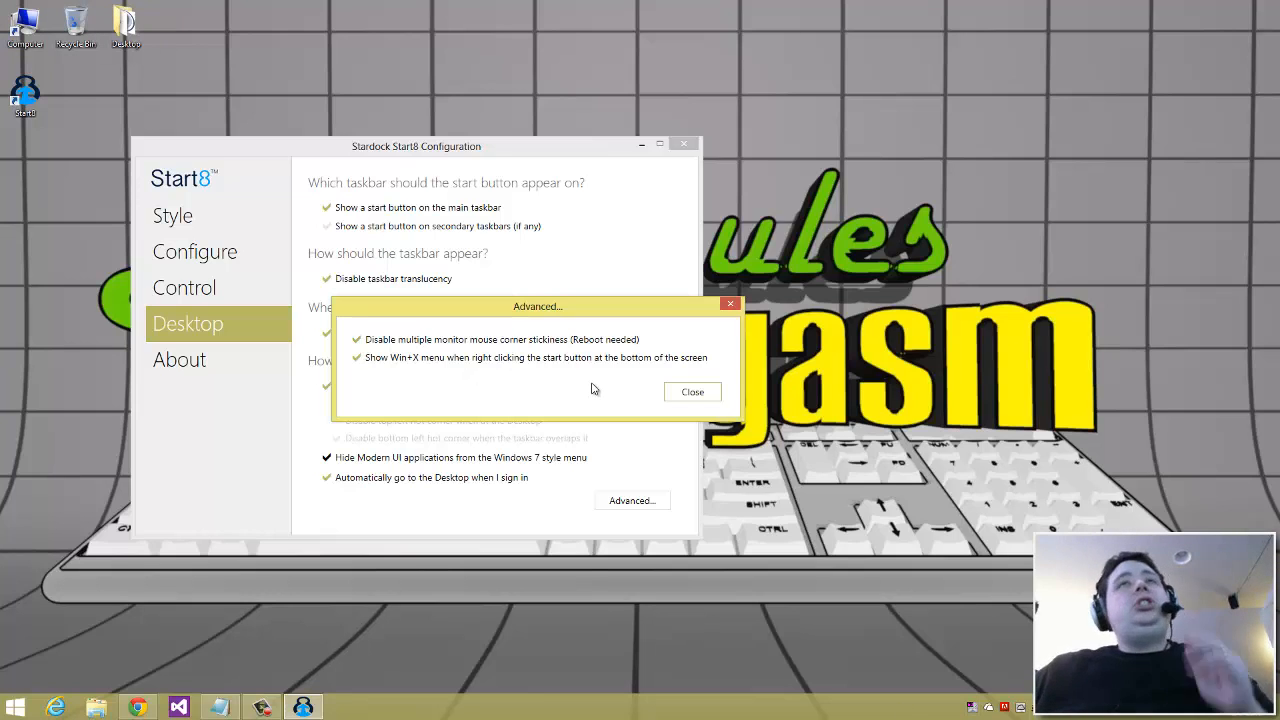
mouse_move(574, 388)
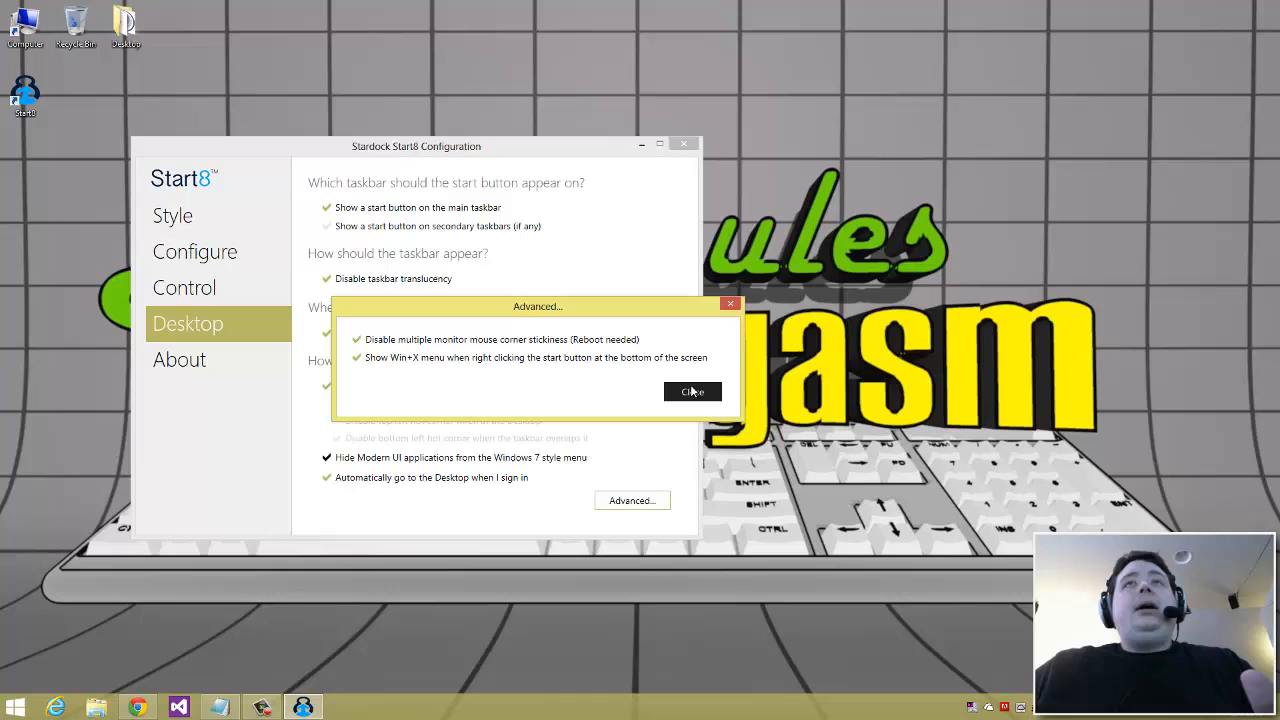
click(692, 391)
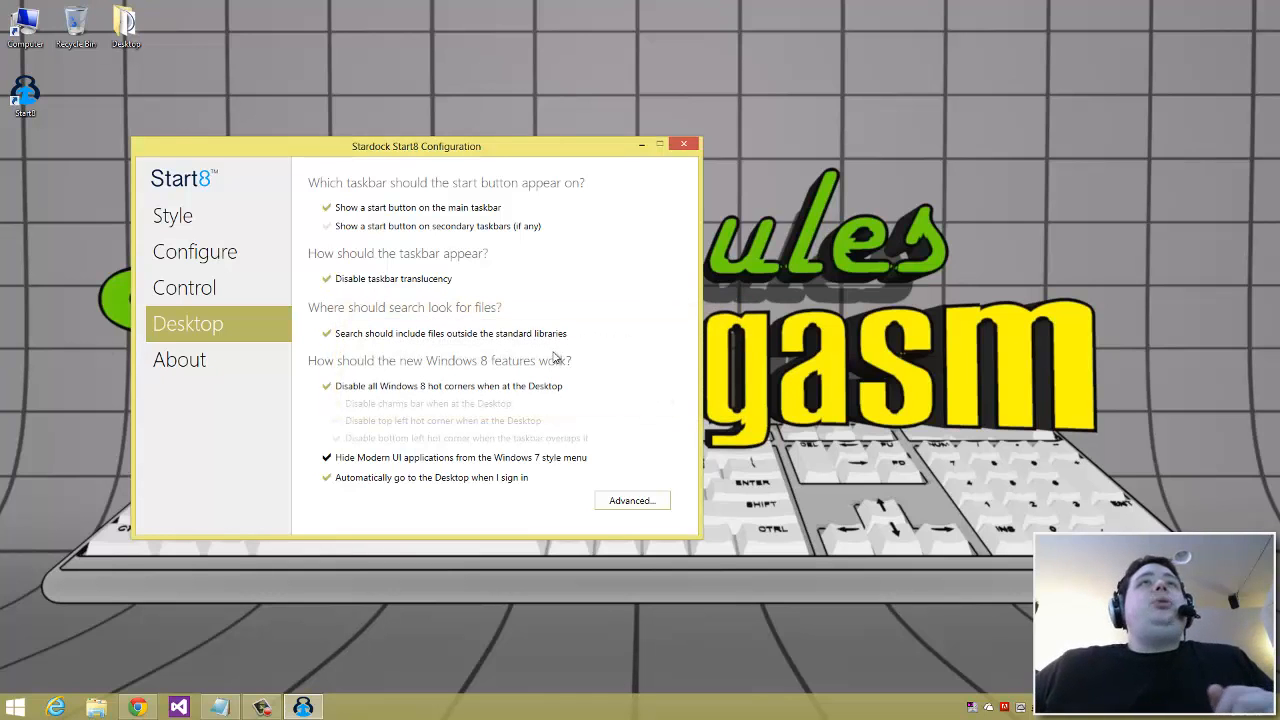
Close Start8's settings, launch Control Panel from the new Start menu, then close it
click(684, 144)
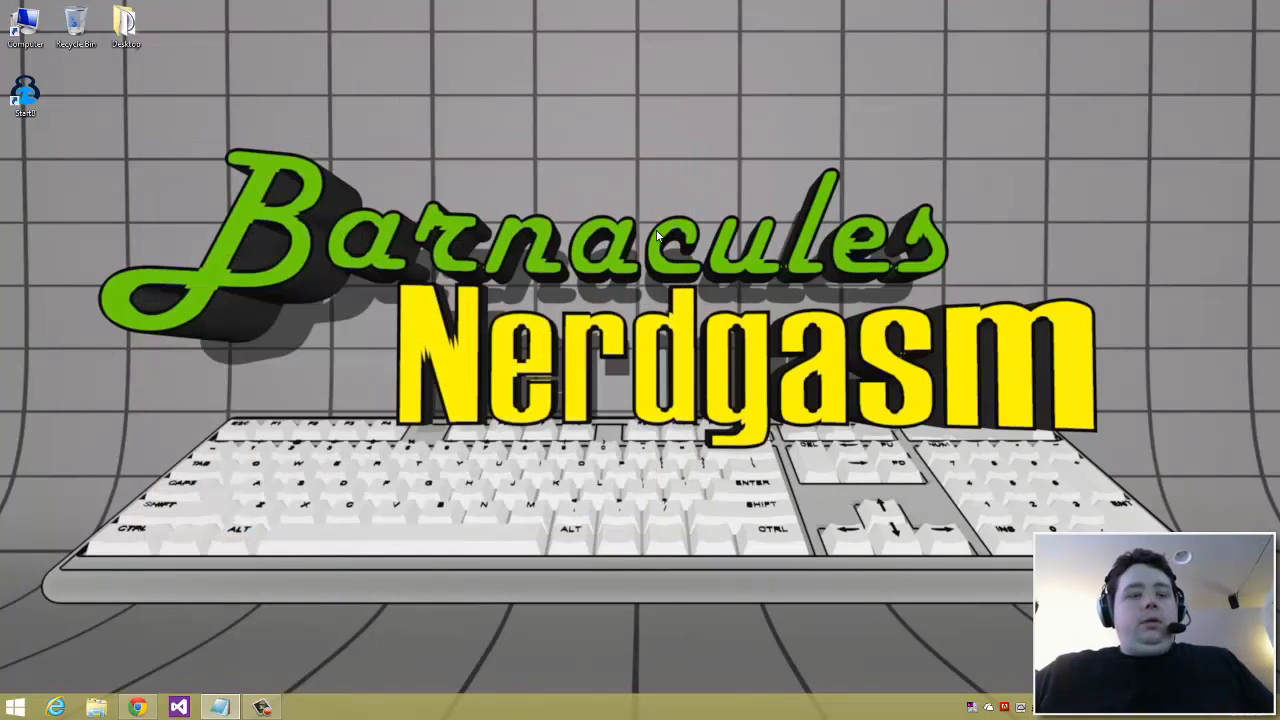
click(15, 708)
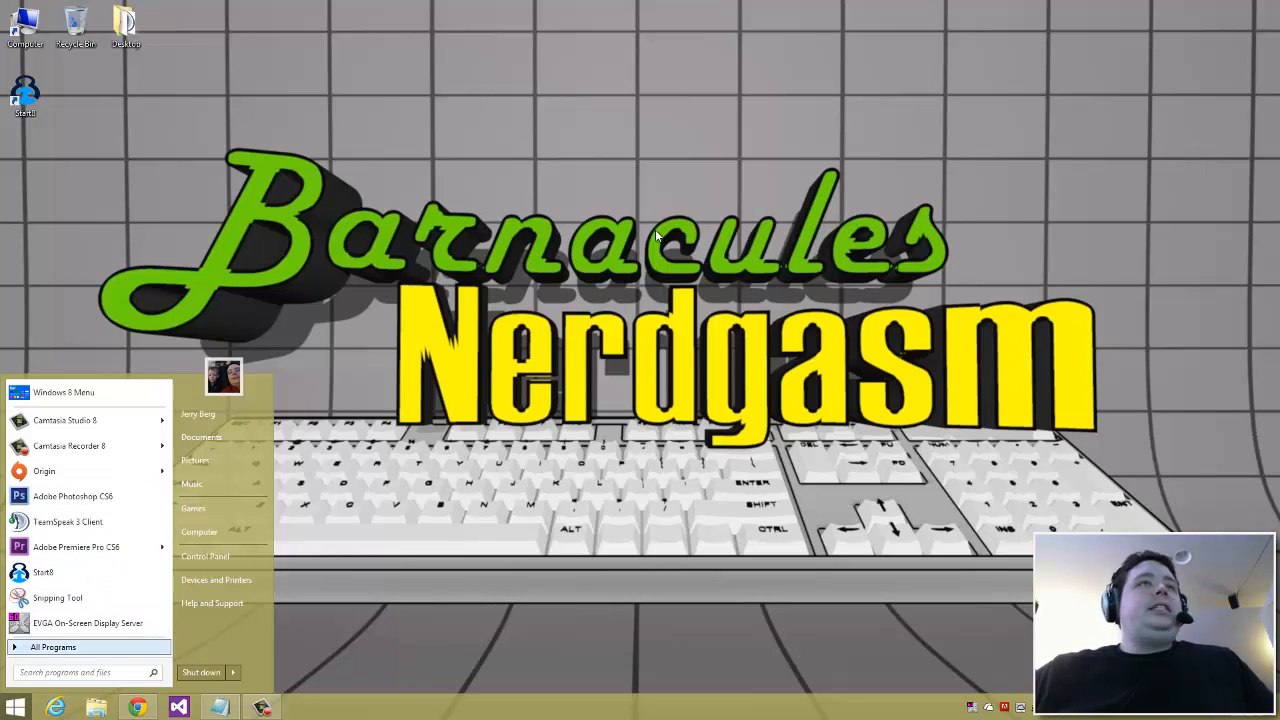
click(205, 556)
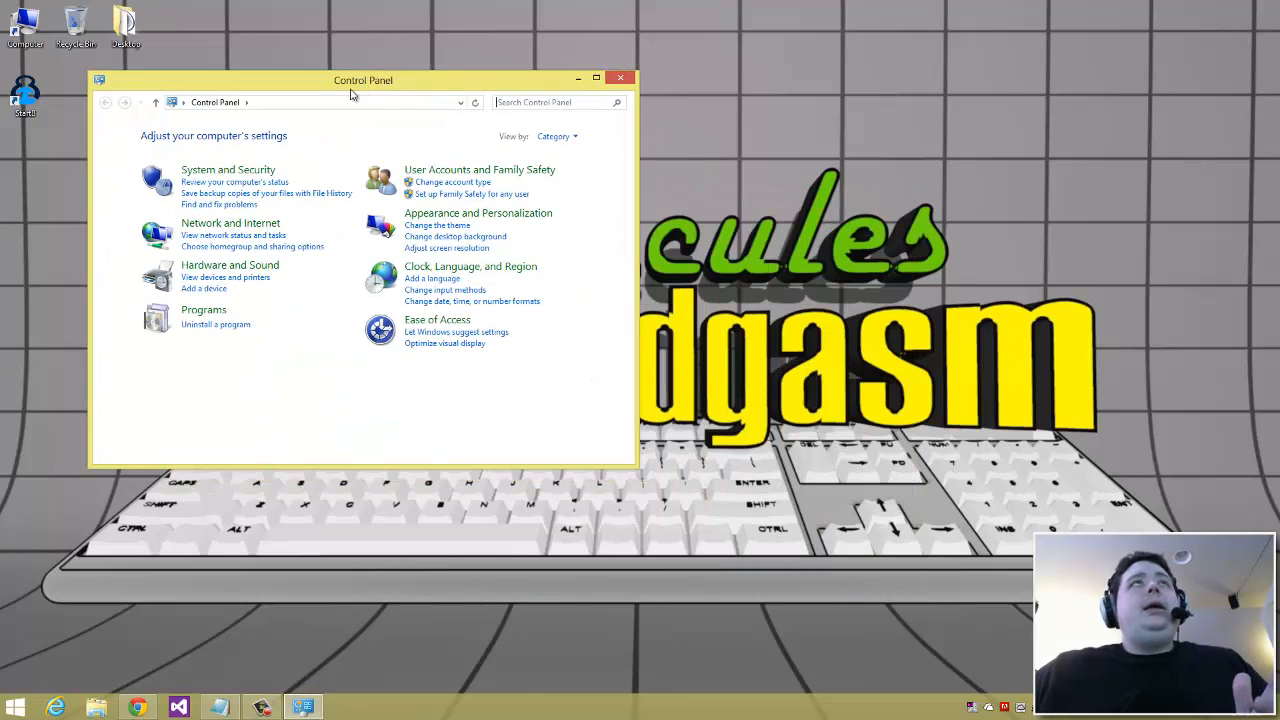
click(620, 78)
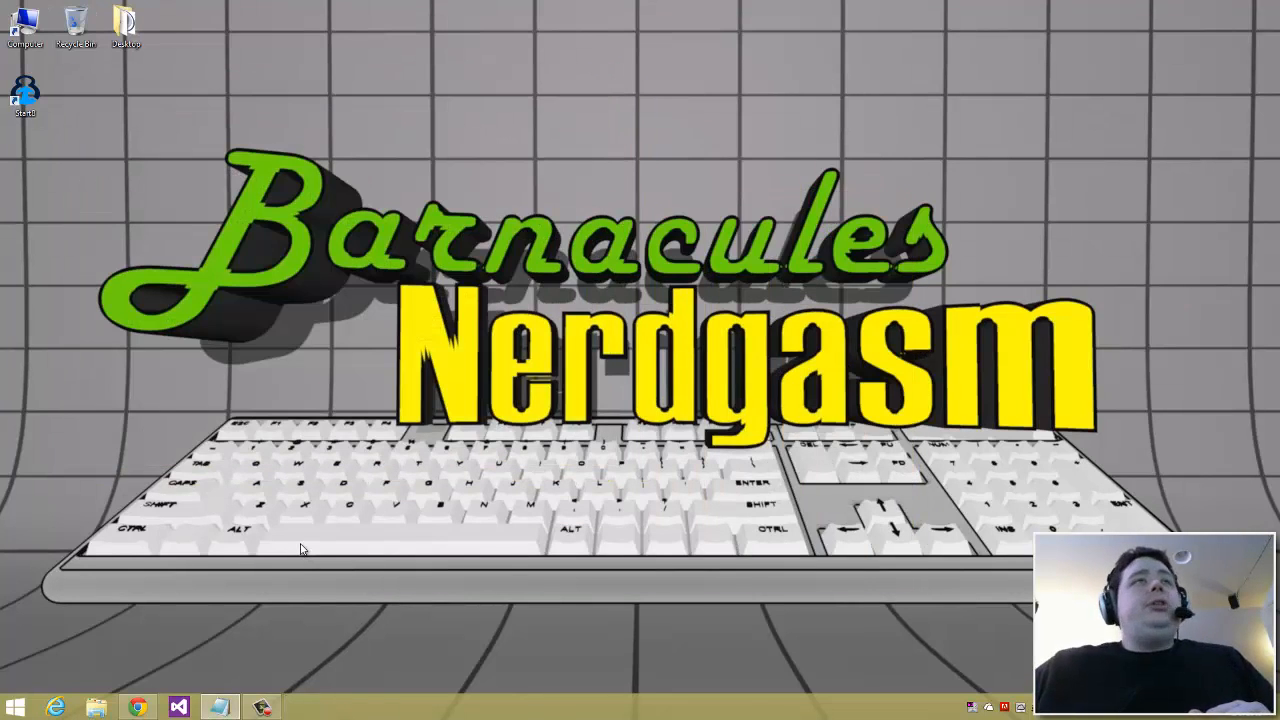